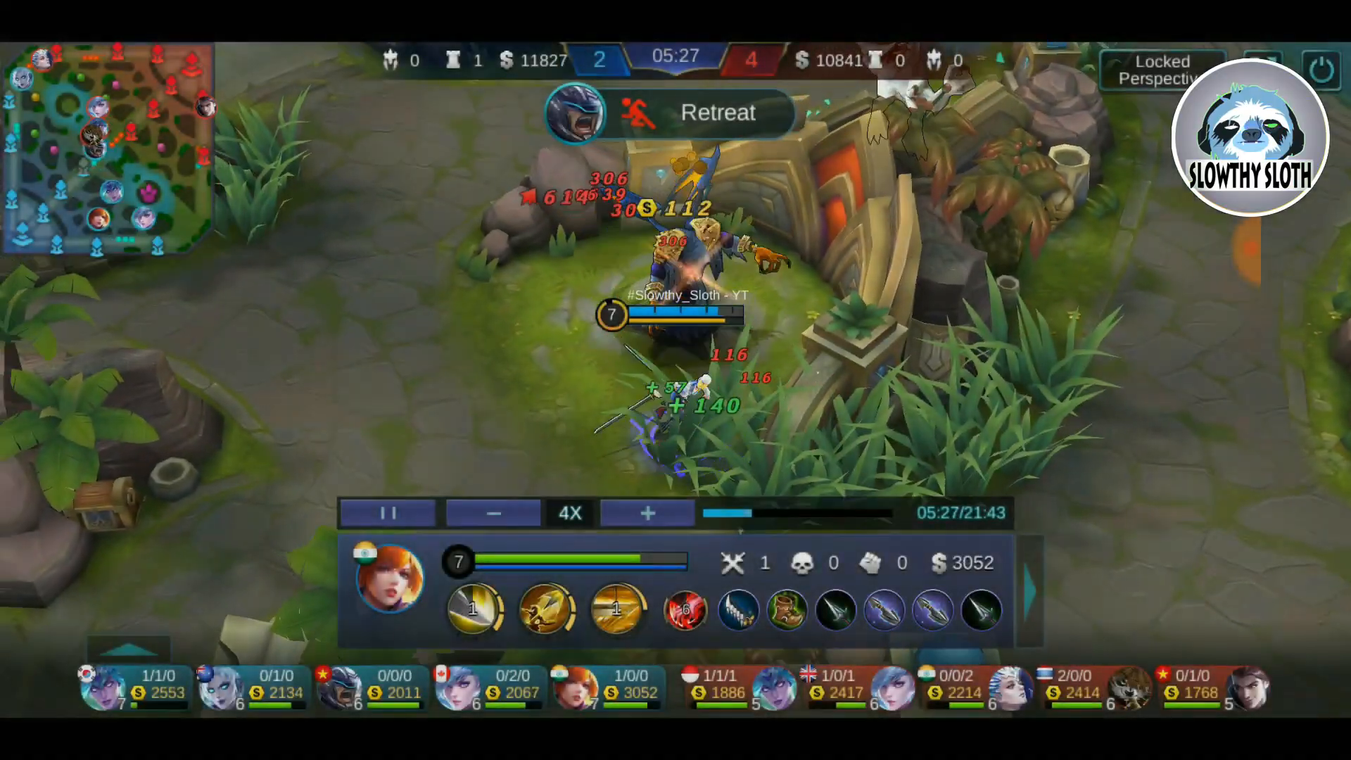
Step: Leave the Mobile Legends replay so Greenify's list shows WhatsApp as background-free
left_click(493, 512)
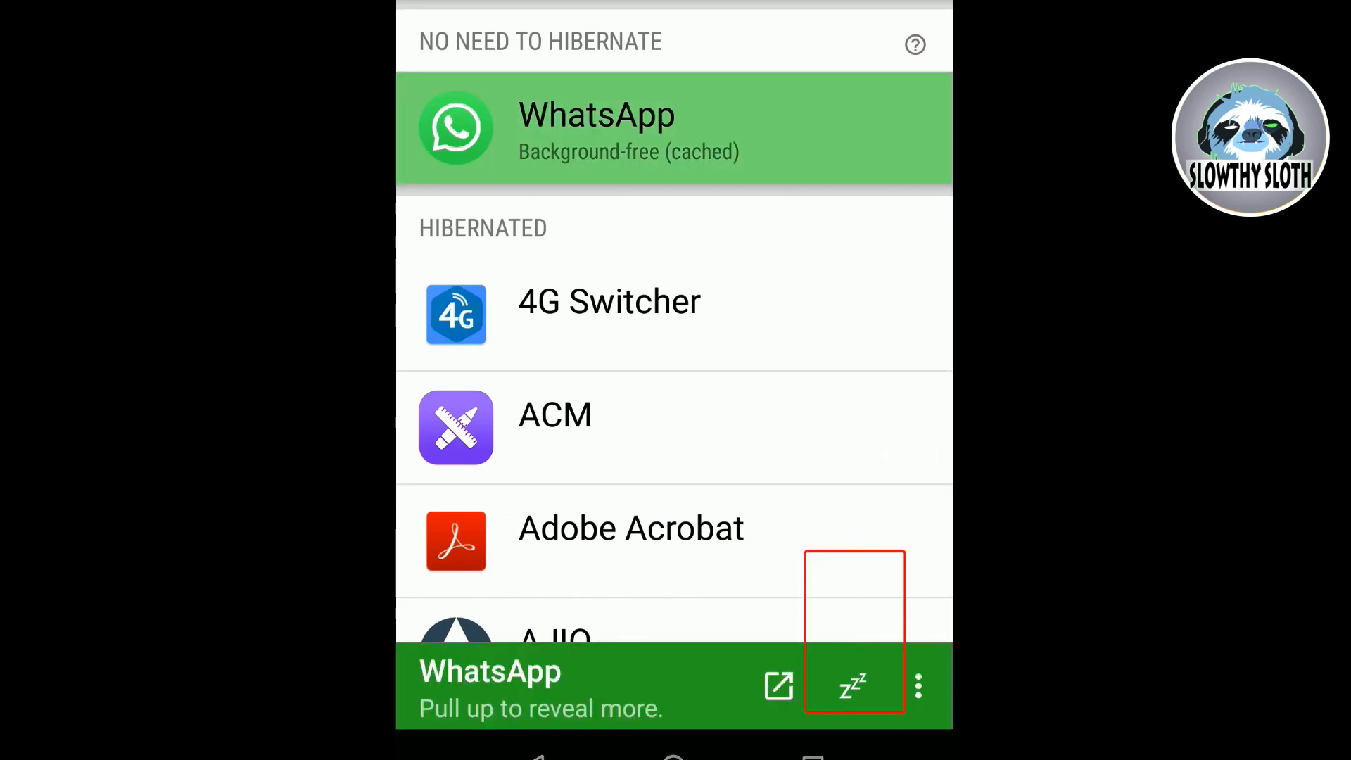
Step: Add WhatsApp from the app list to Greenify and hibernate it with the zzz button
scroll("up", 3)
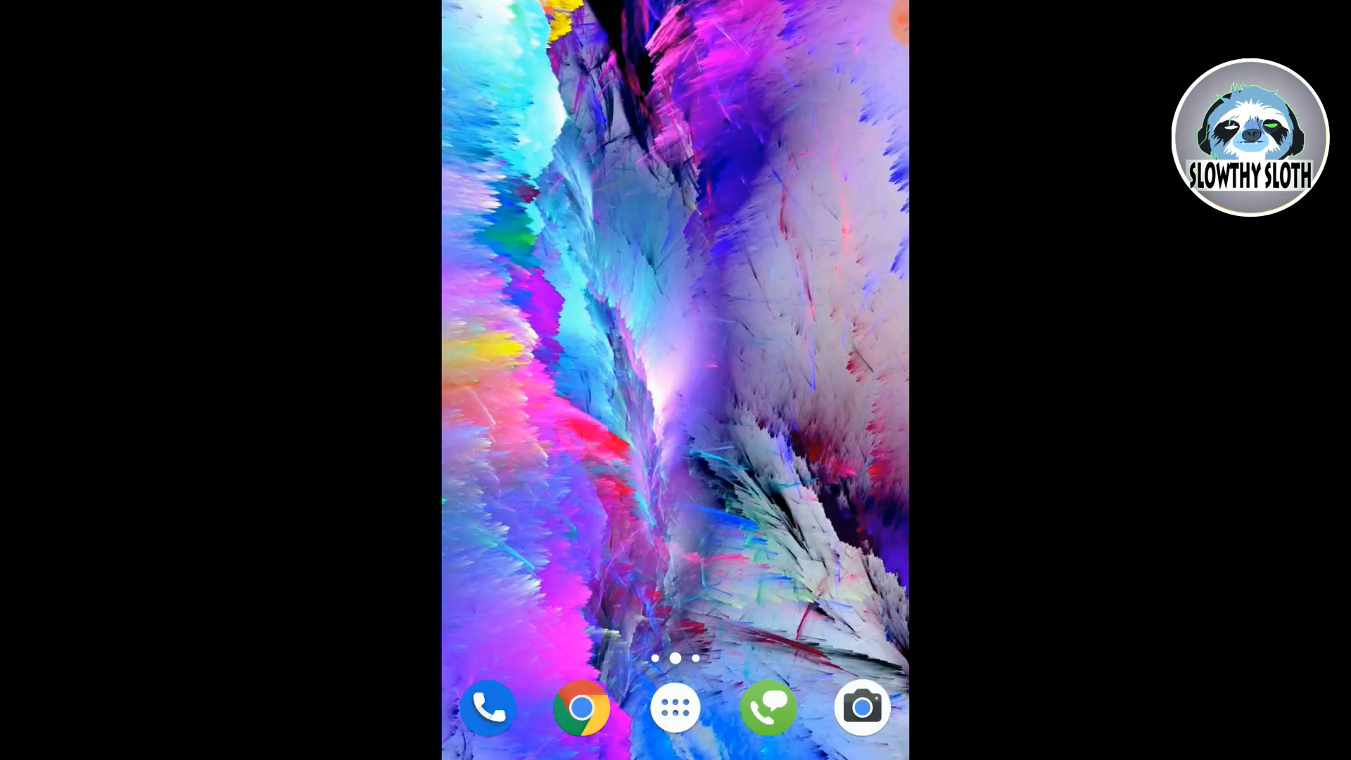
left_click(674, 707)
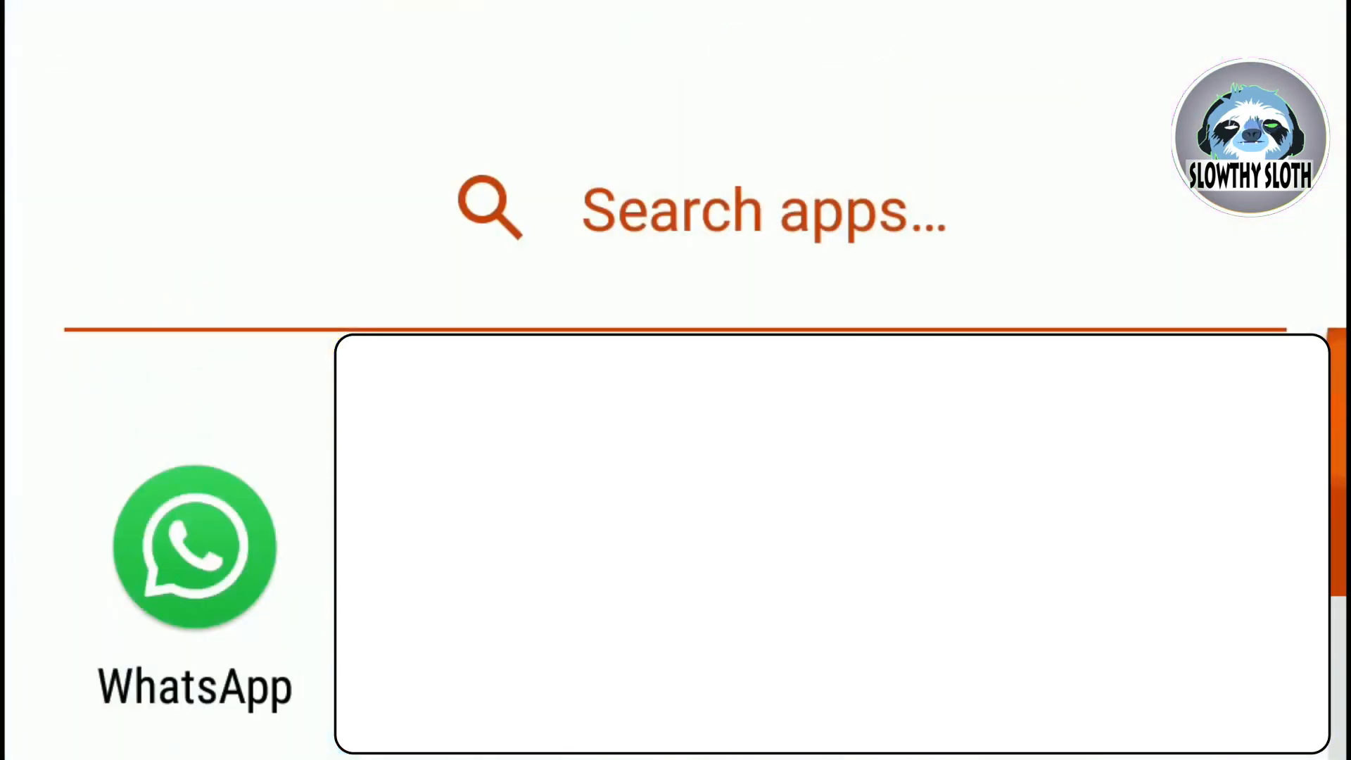
left_click(194, 548)
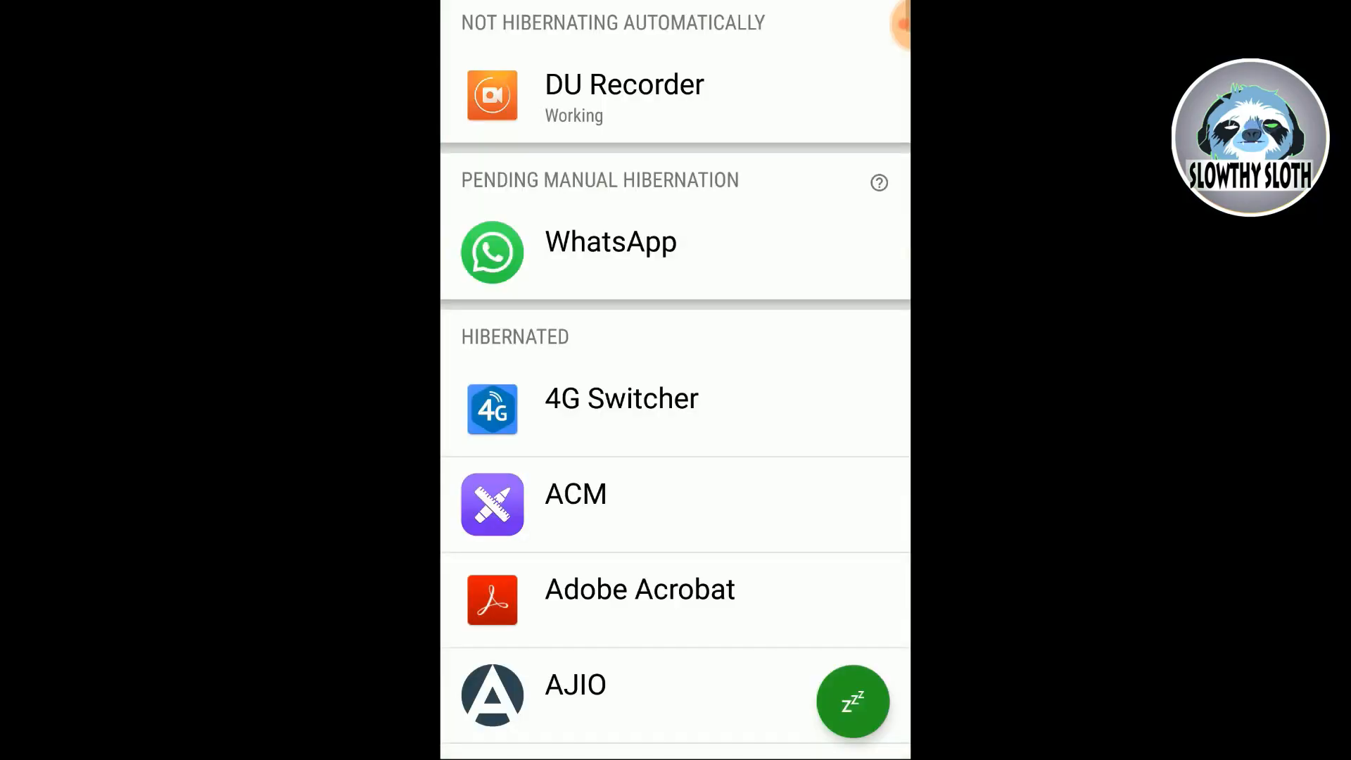
left_click(609, 241)
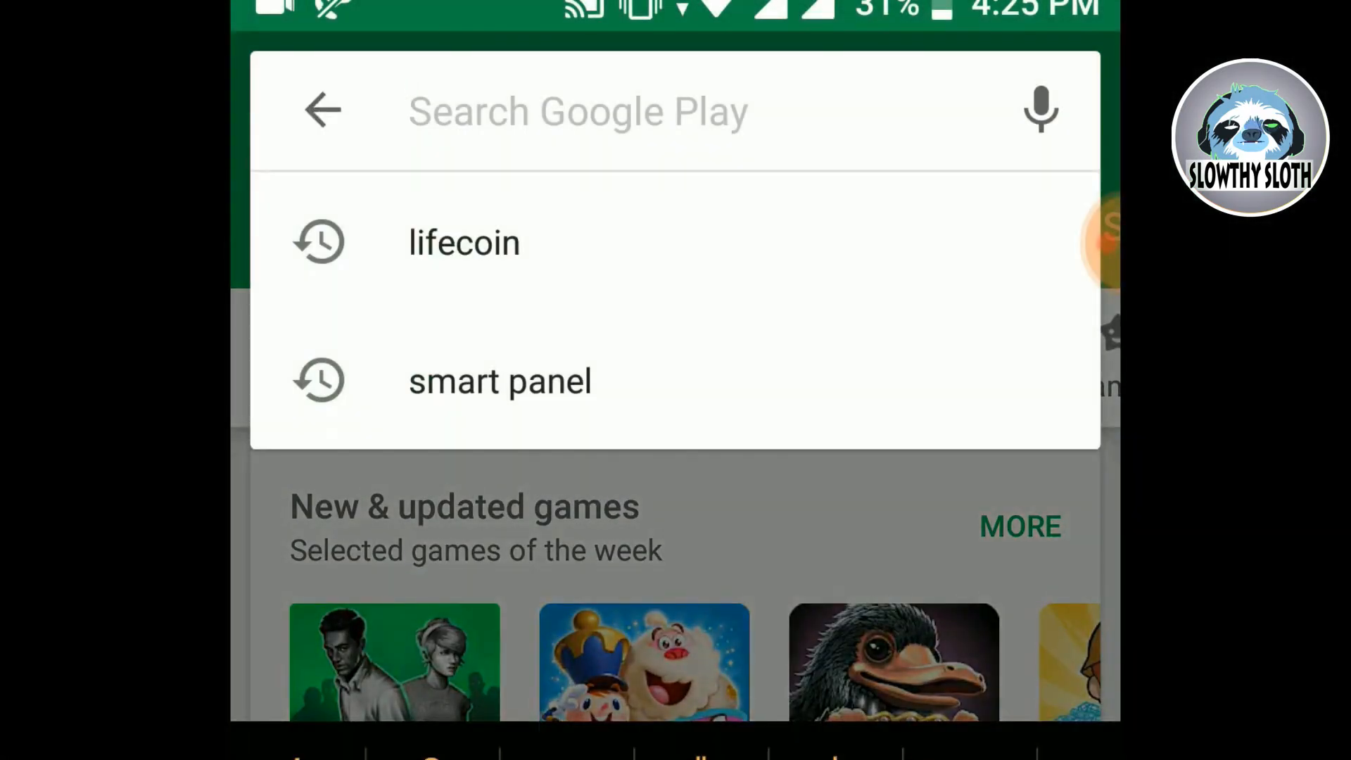
Step: Search Google Play for 'gree', pick Greenify and install it
type("gree")
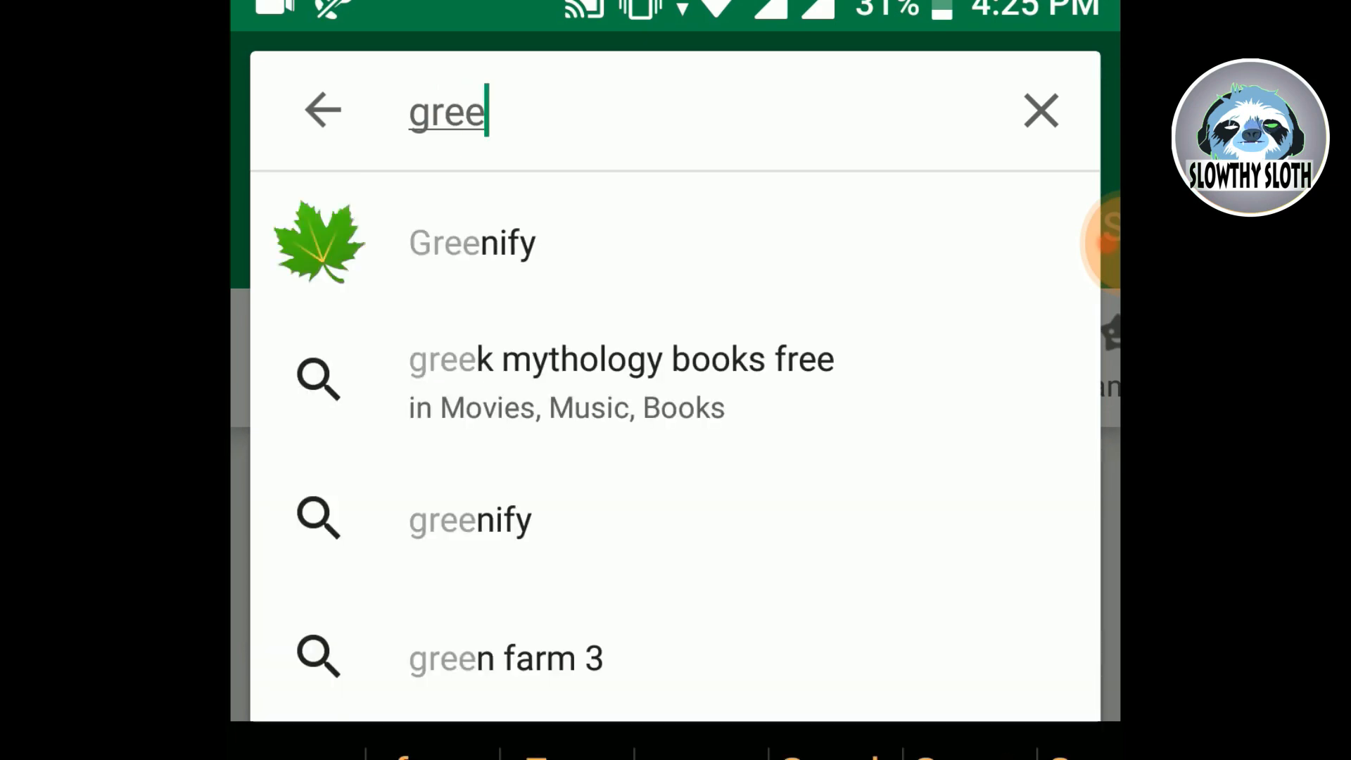
left_click(472, 242)
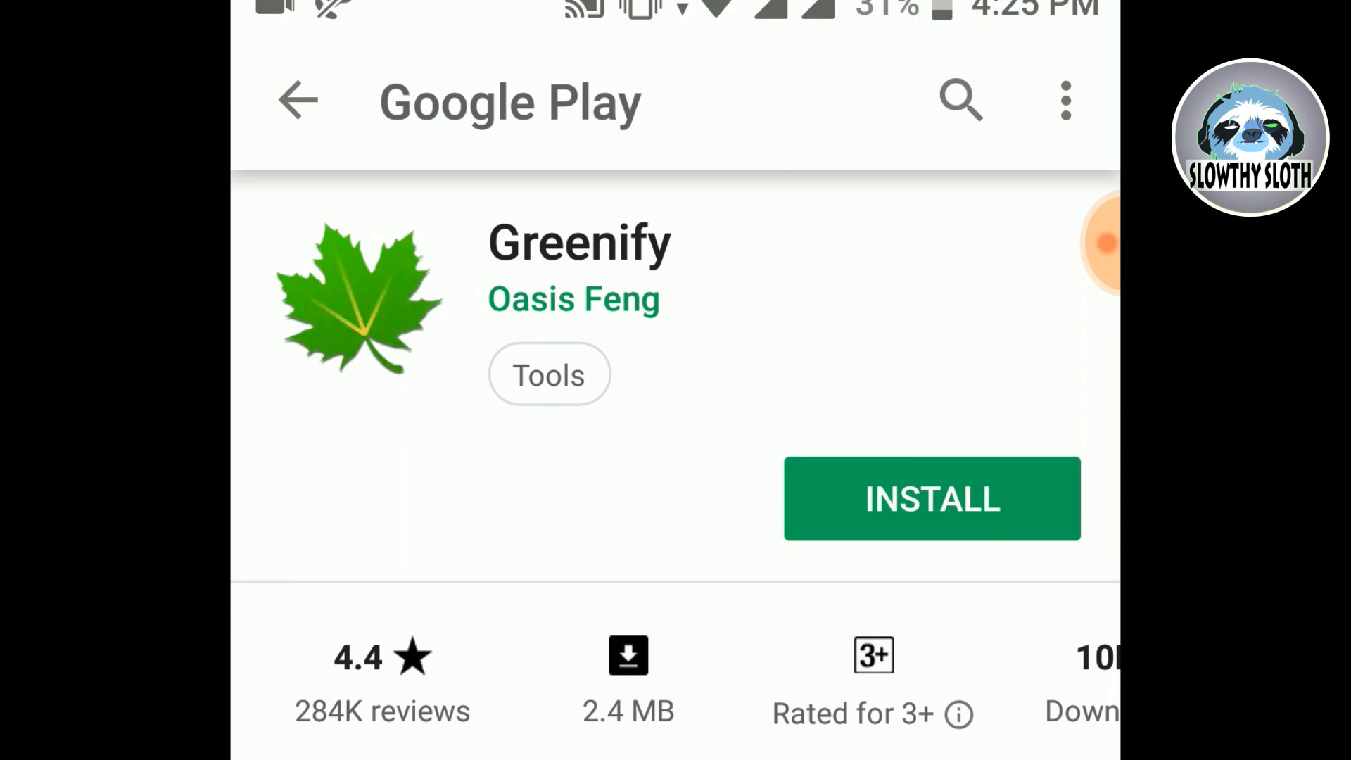
left_click(932, 498)
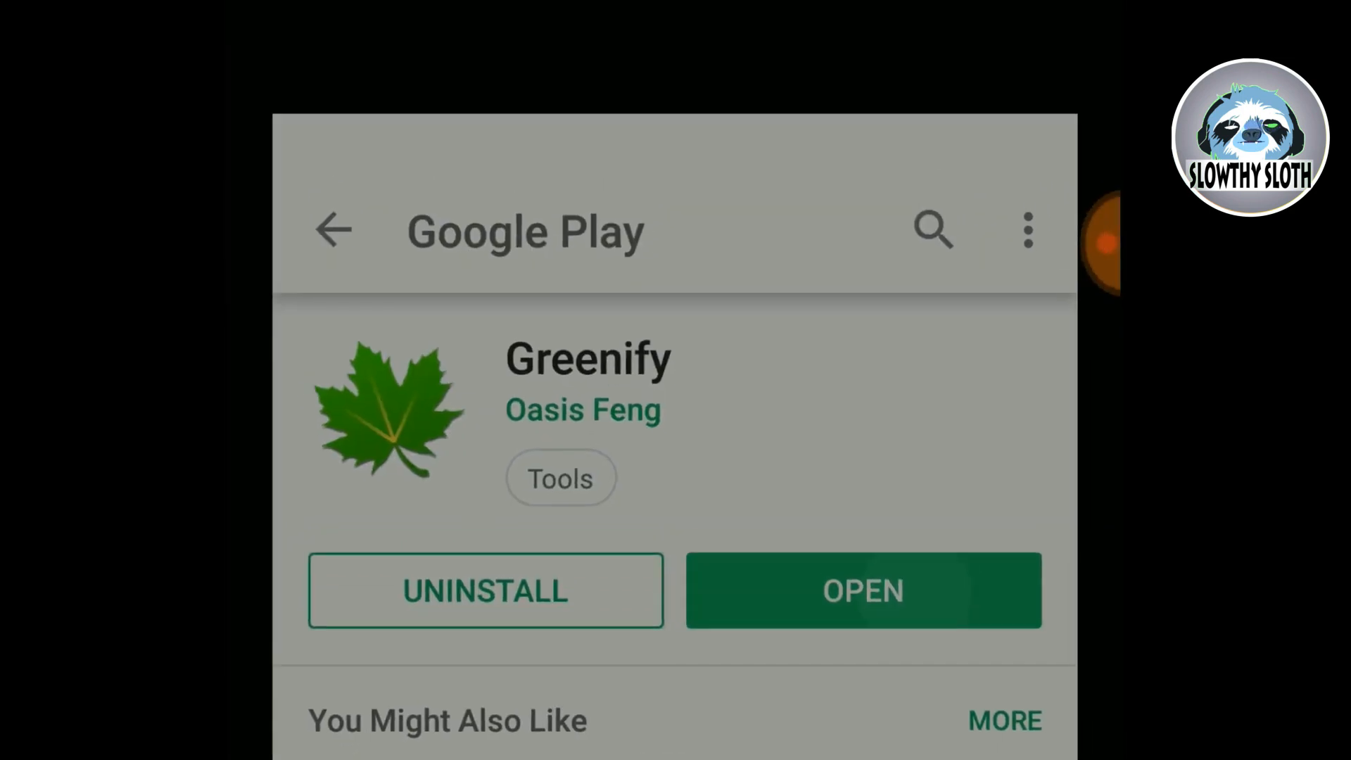
Step: Launch Greenify and choose the 'My device is NOT rooted' working mode
left_click(863, 590)
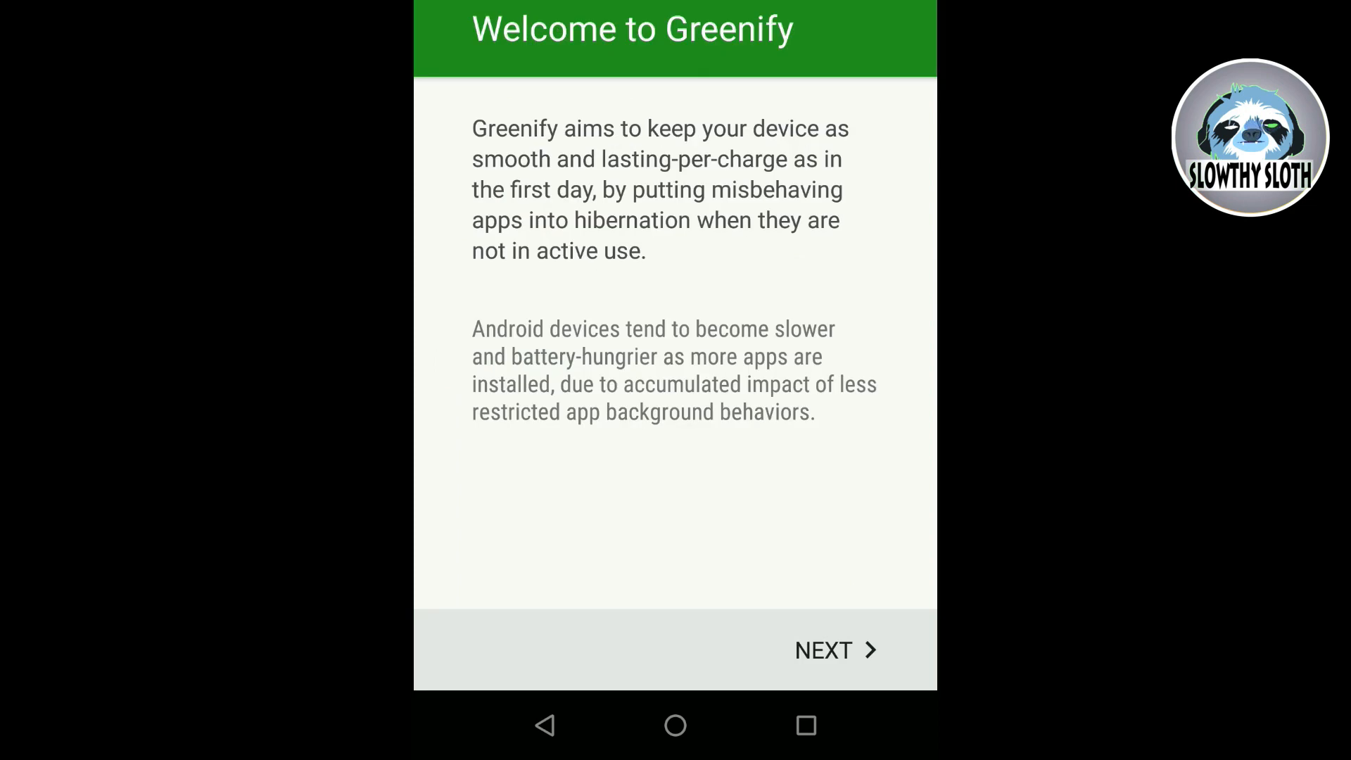
left_click(835, 650)
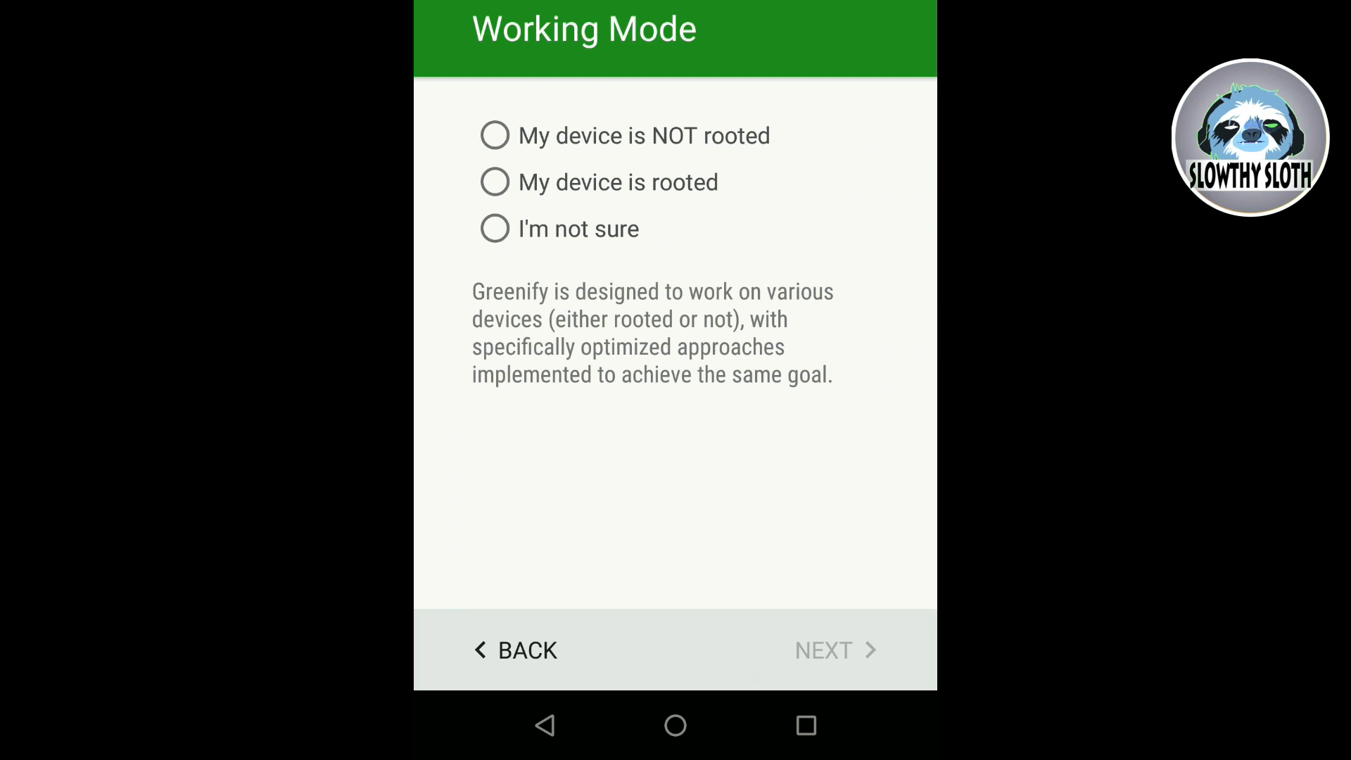
left_click(494, 136)
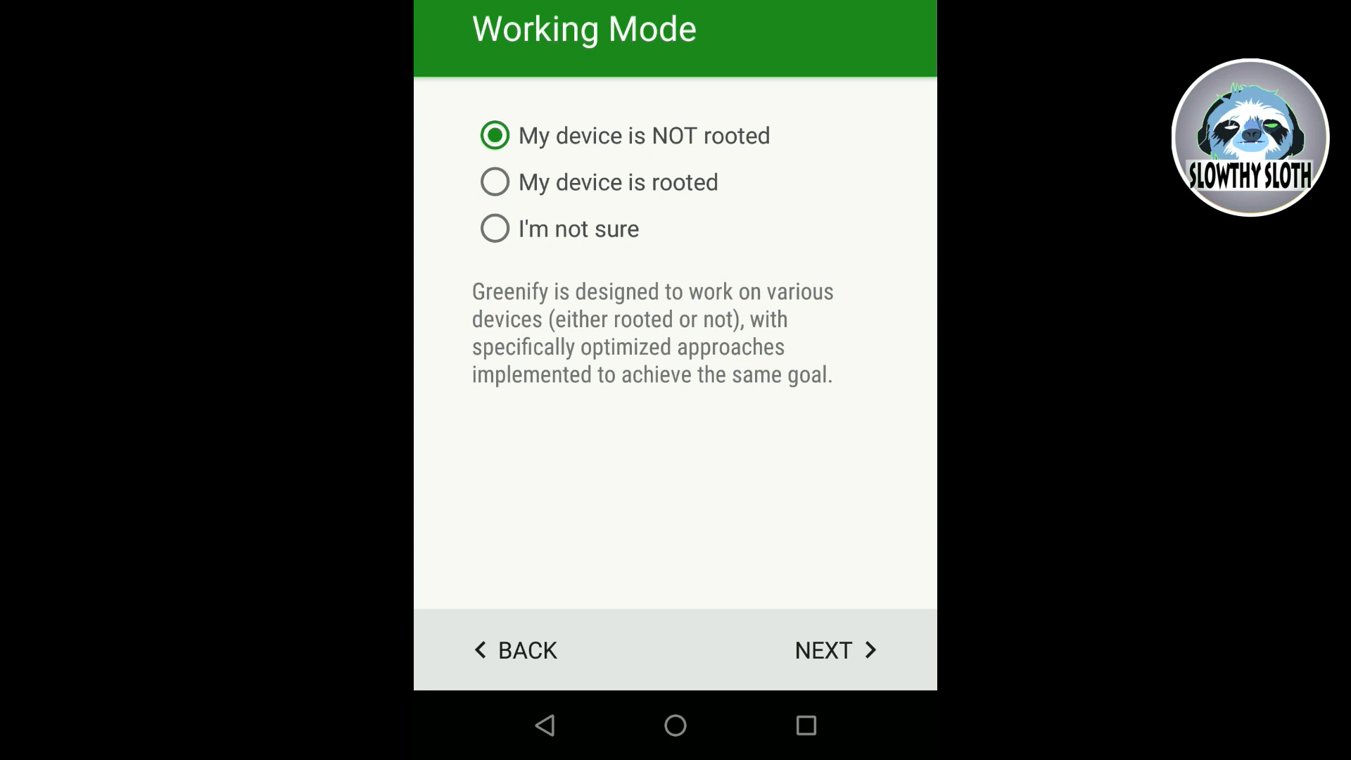
left_click(835, 650)
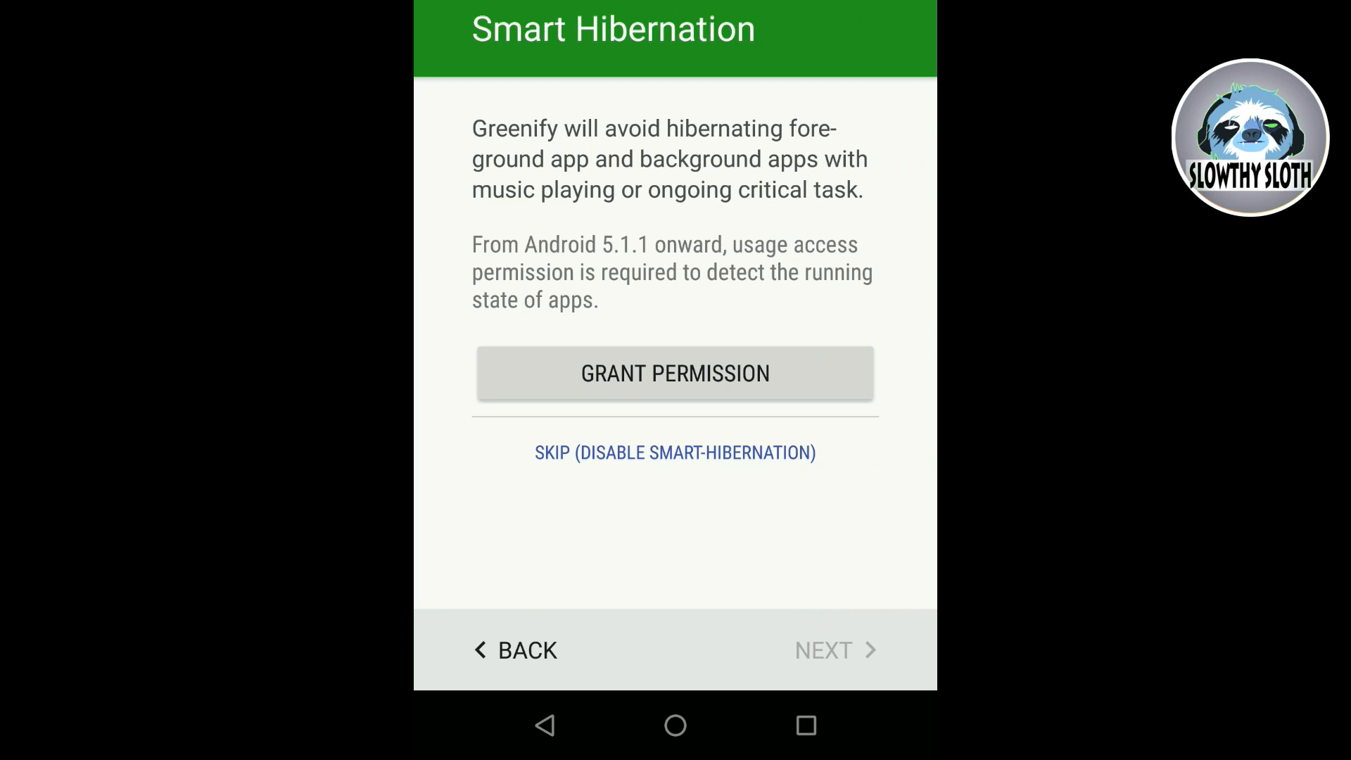
Step: Grant Greenify usage access permission and finish the setup wizard
left_click(675, 372)
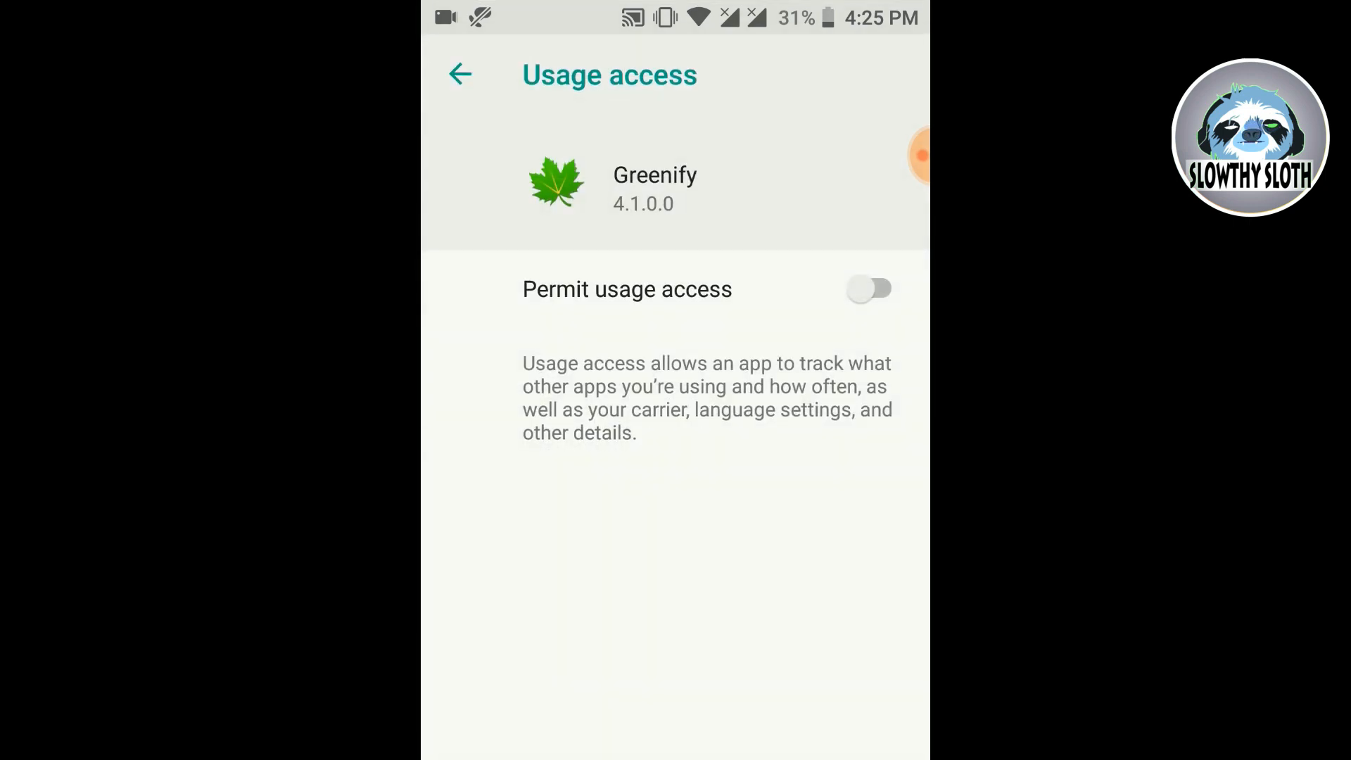
left_click(870, 288)
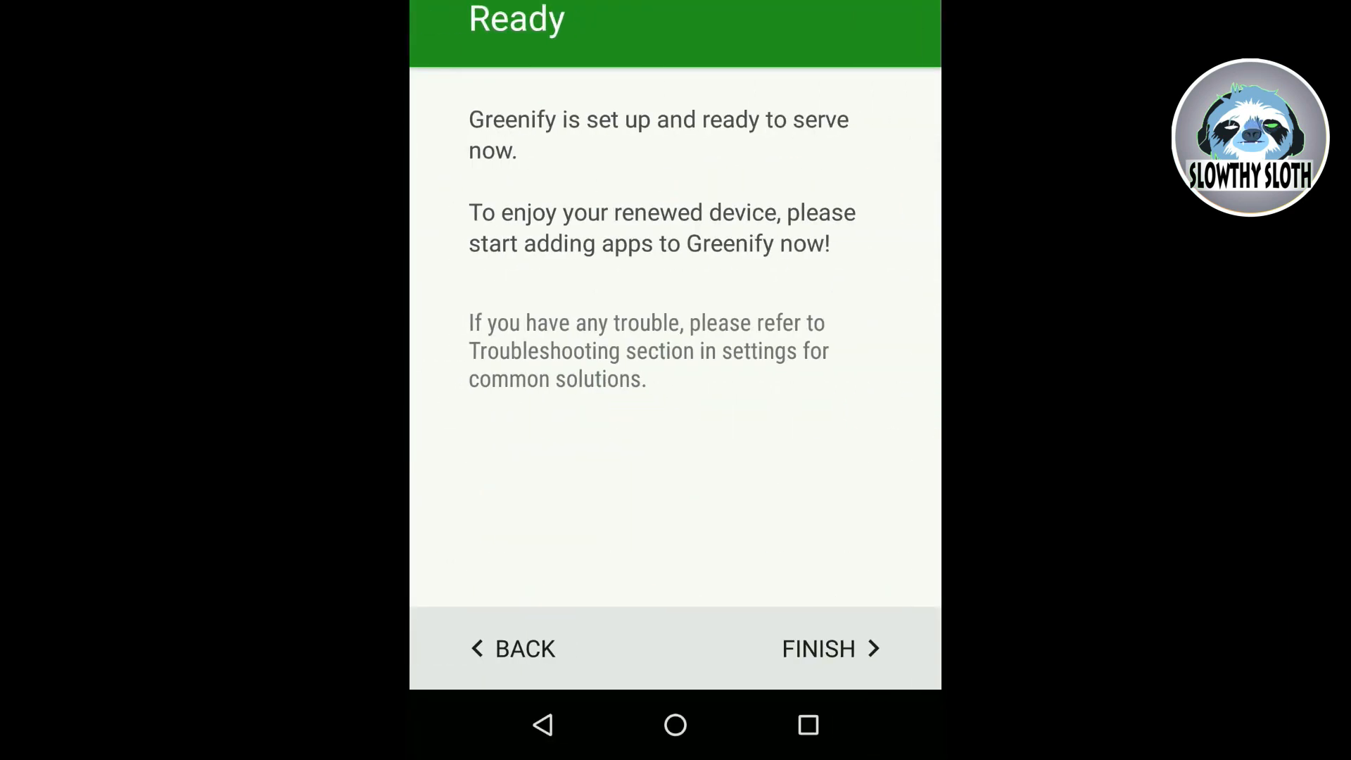
left_click(831, 648)
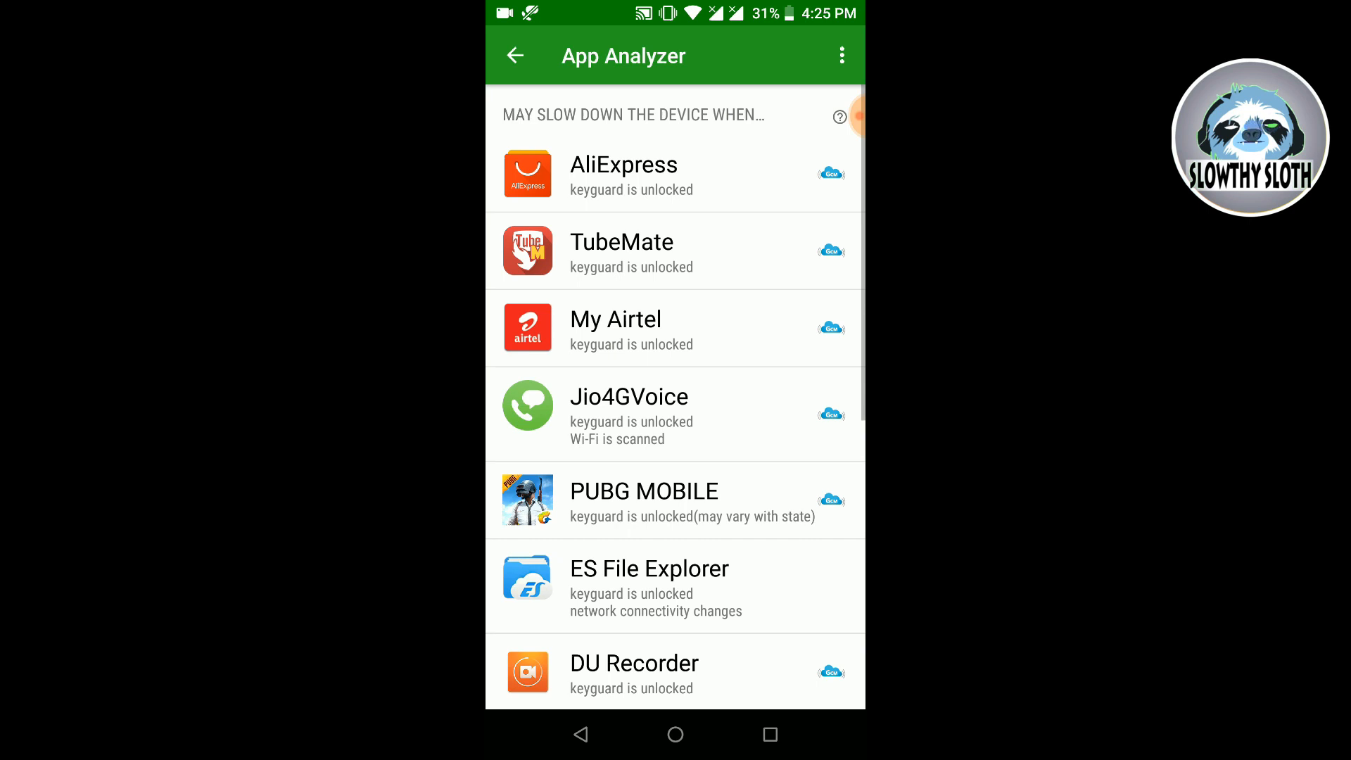
Step: Select apps across the App Analyzer list and confirm them into the hibernation overview
scroll("down", 3)
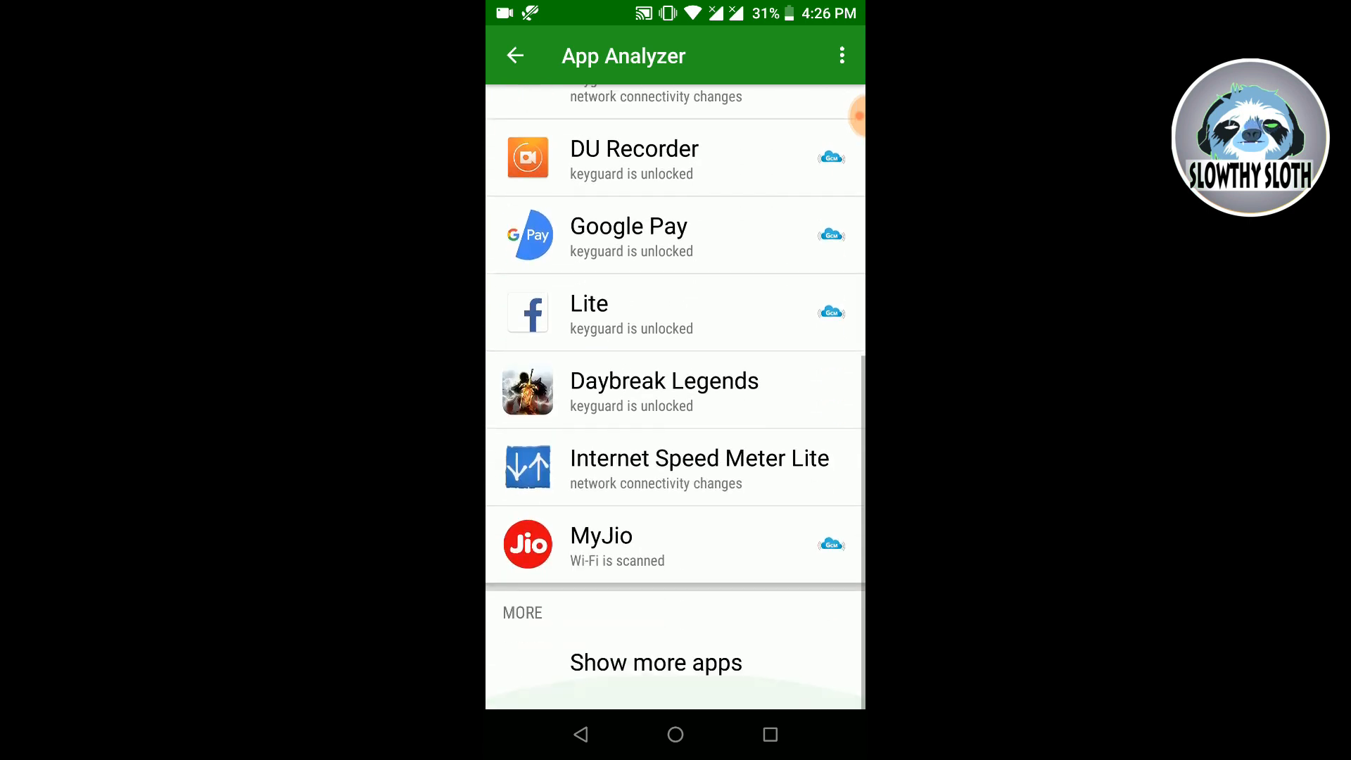
left_click(655, 663)
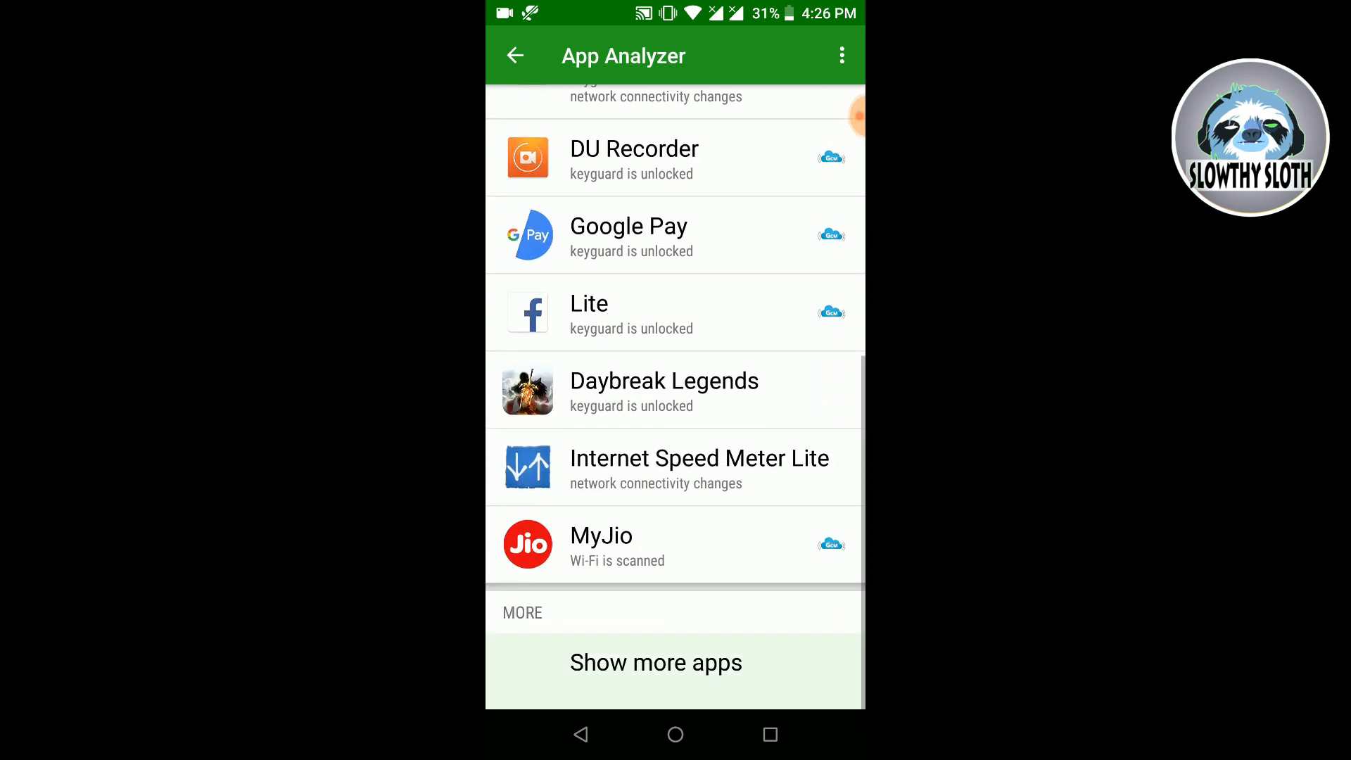
scroll("up", 3)
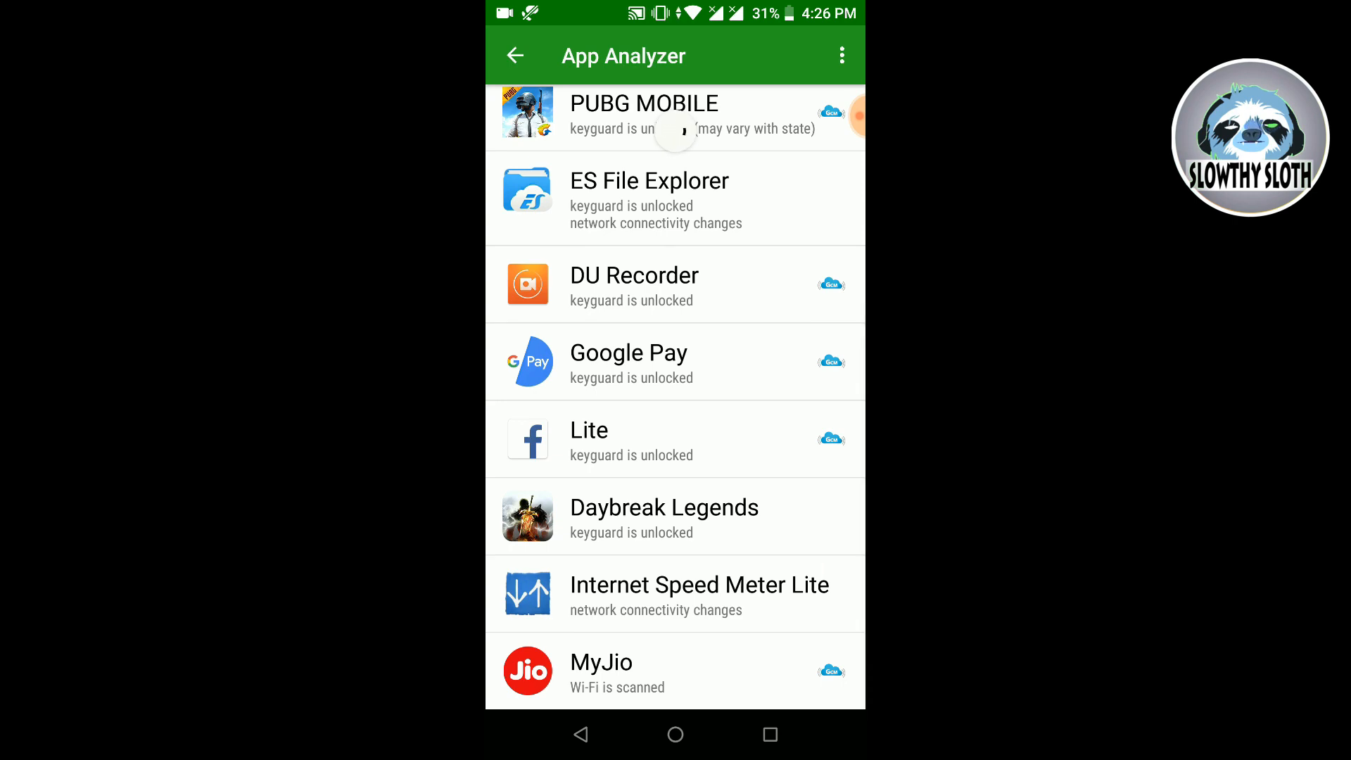
scroll("down", 3)
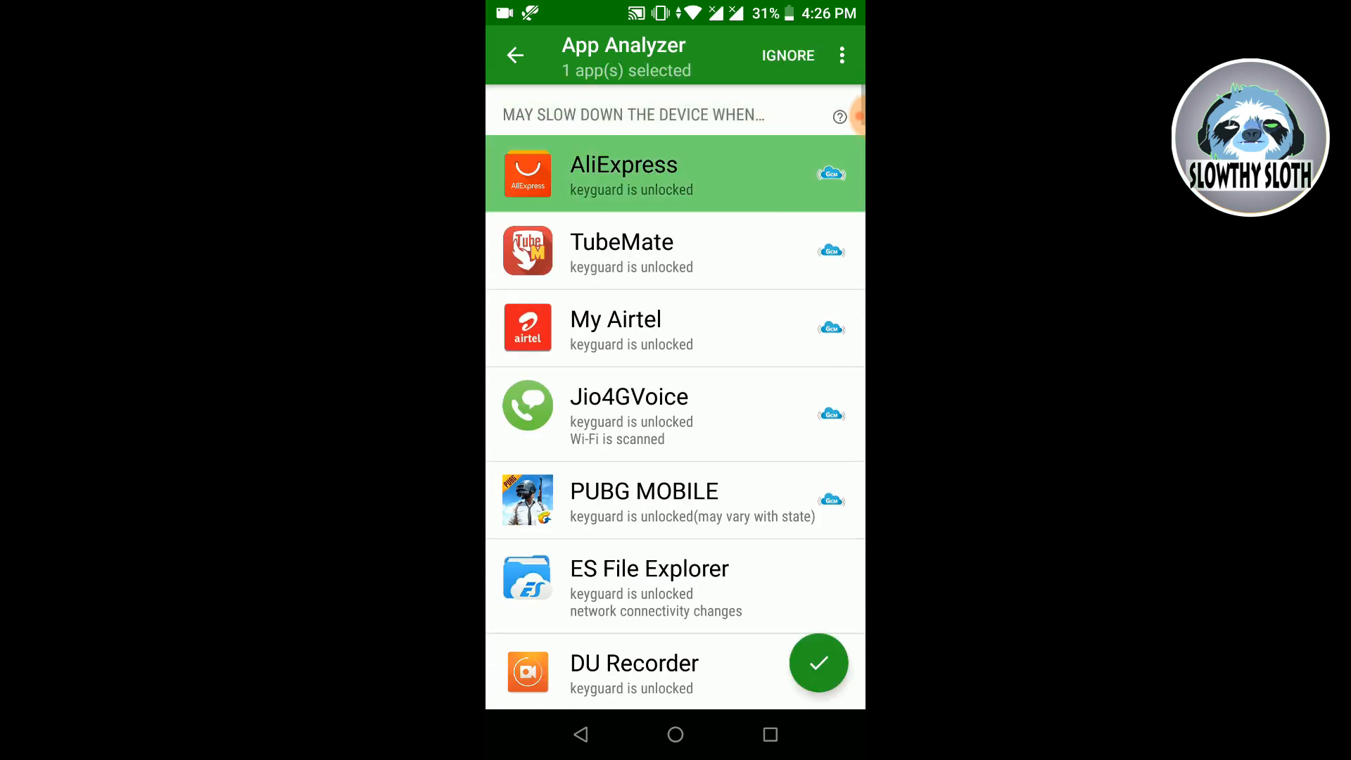
scroll("down", 3)
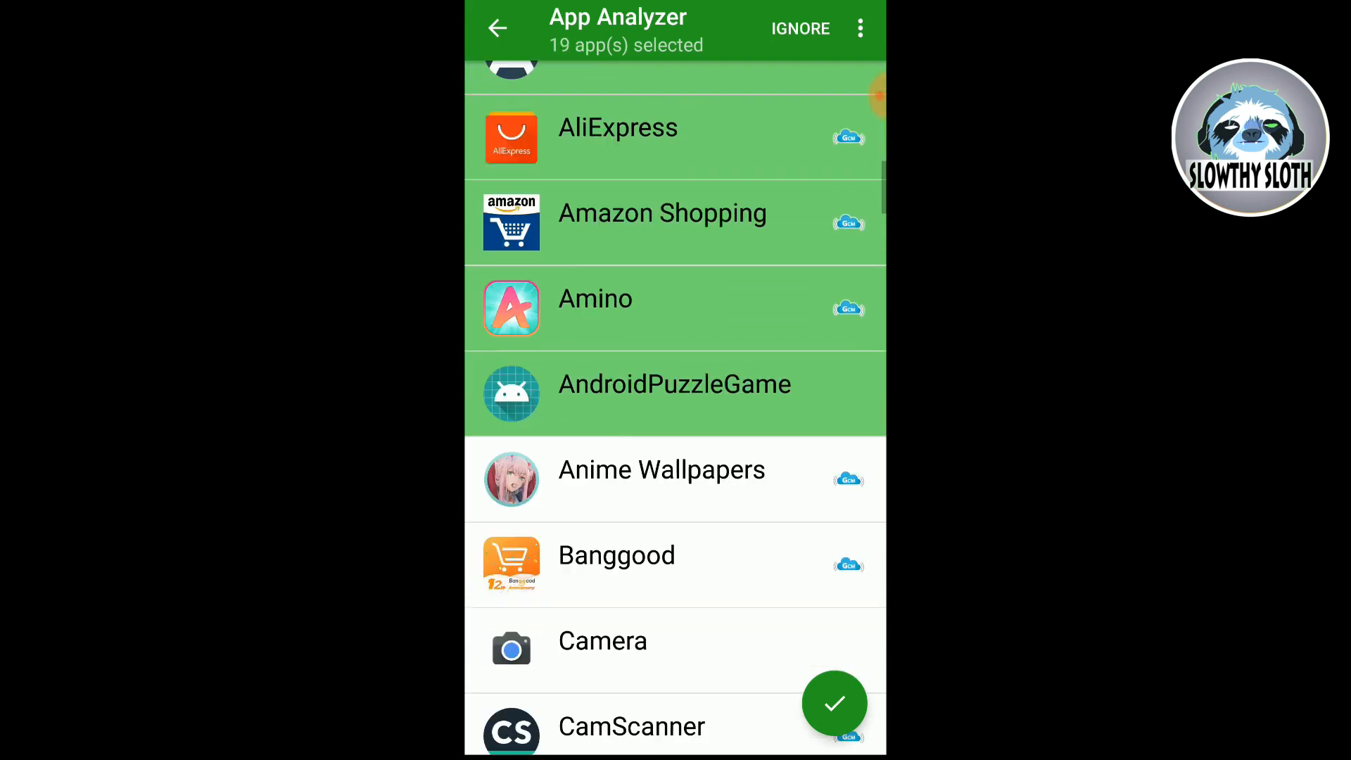
scroll("down", 3)
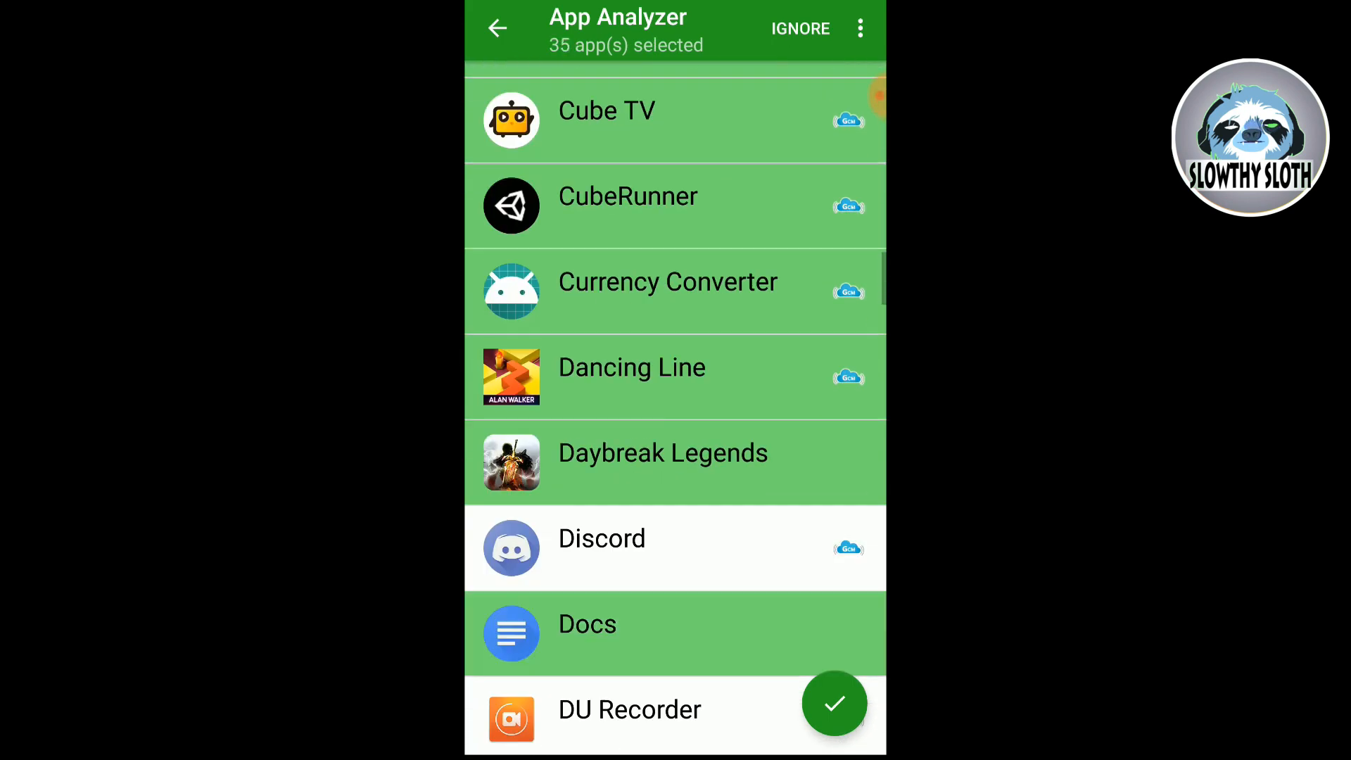
scroll("down", 3)
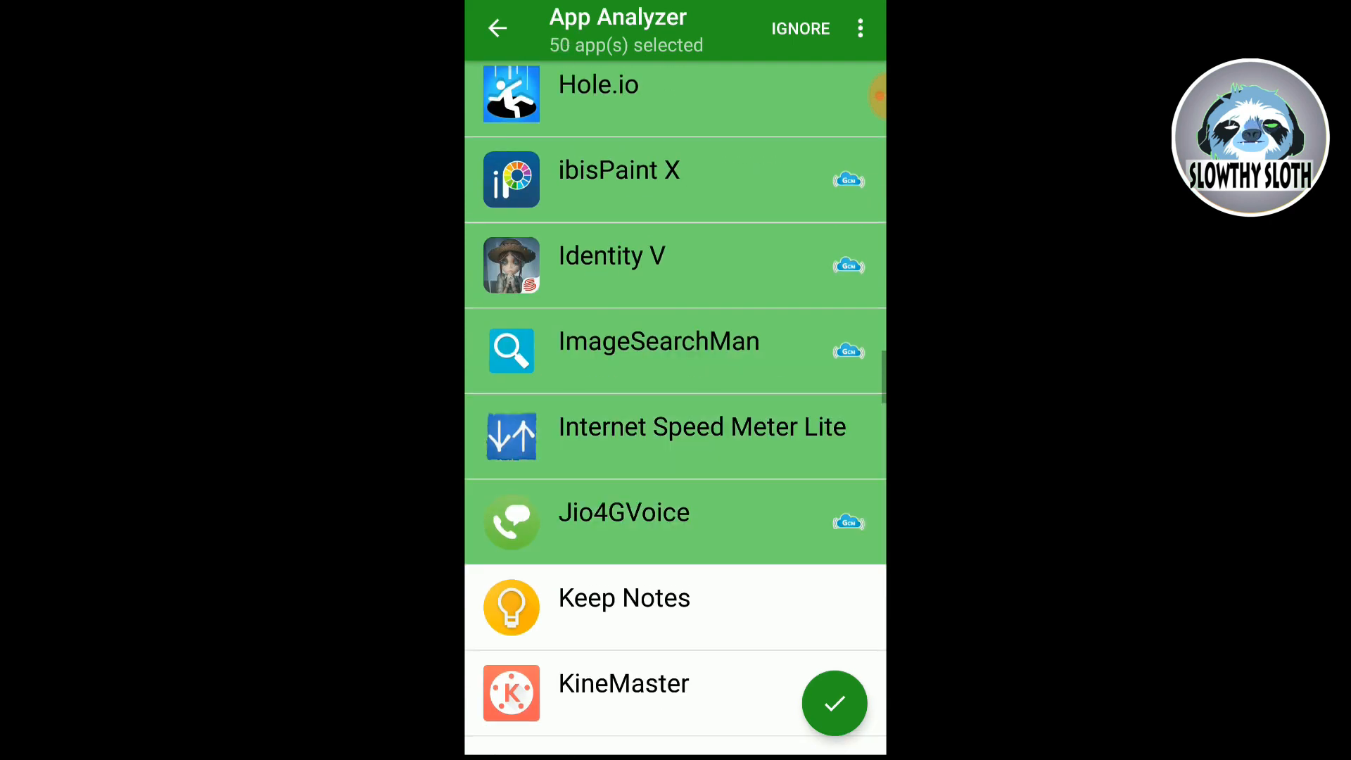
scroll("down", 3)
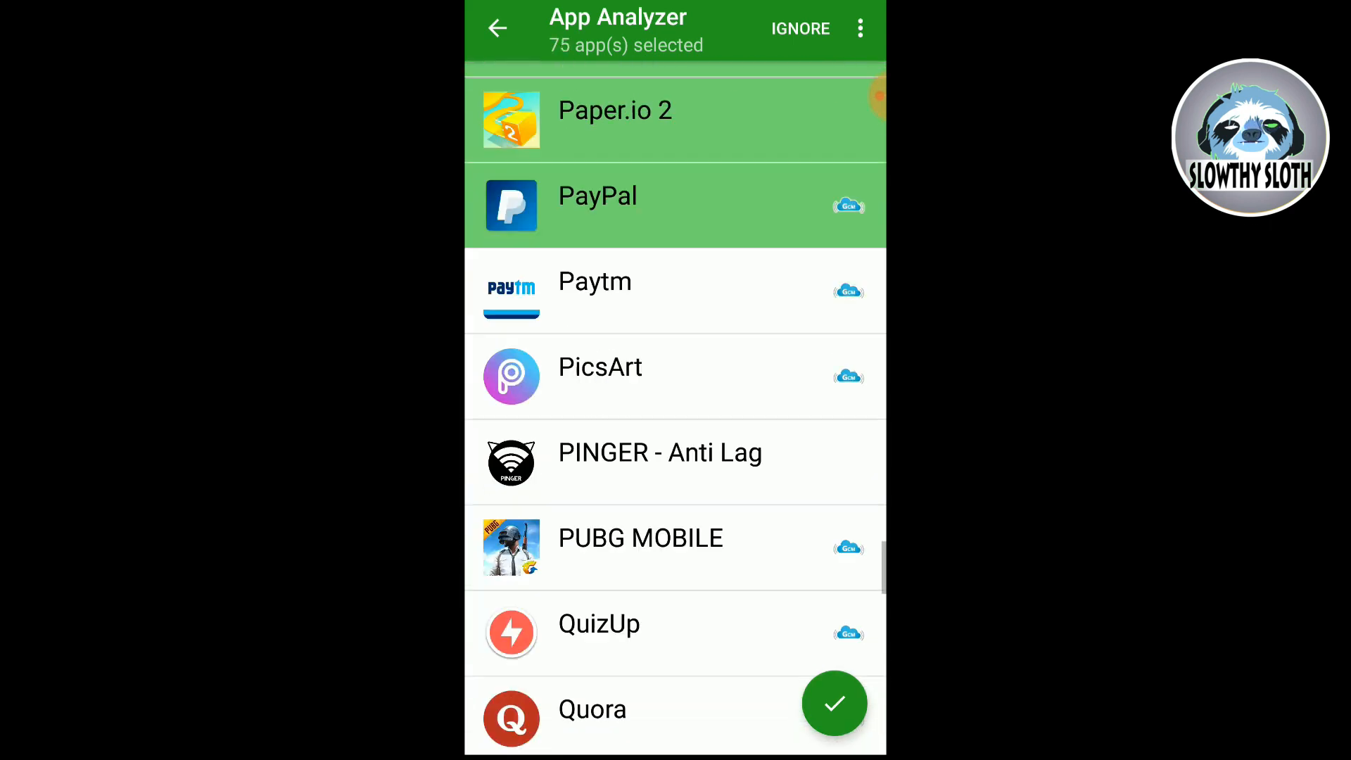
scroll("down", 3)
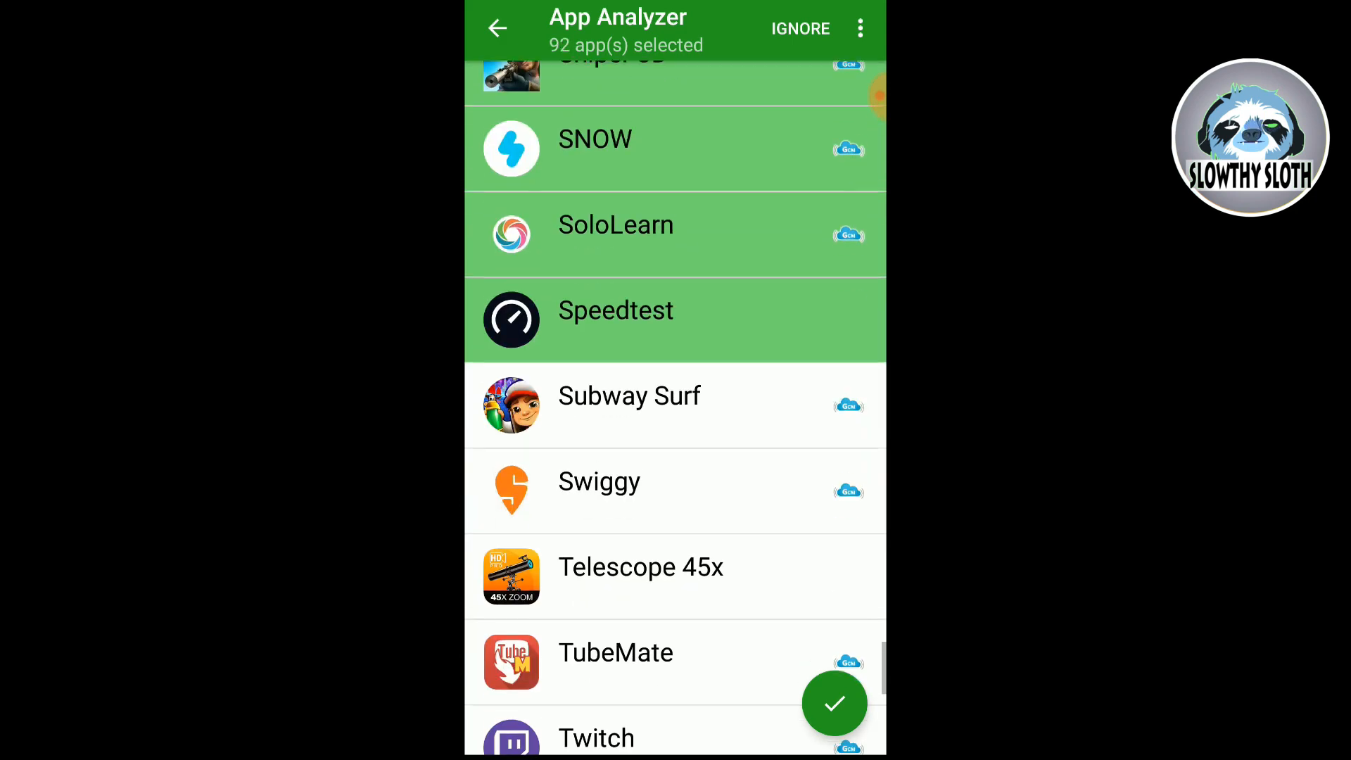
scroll("down", 3)
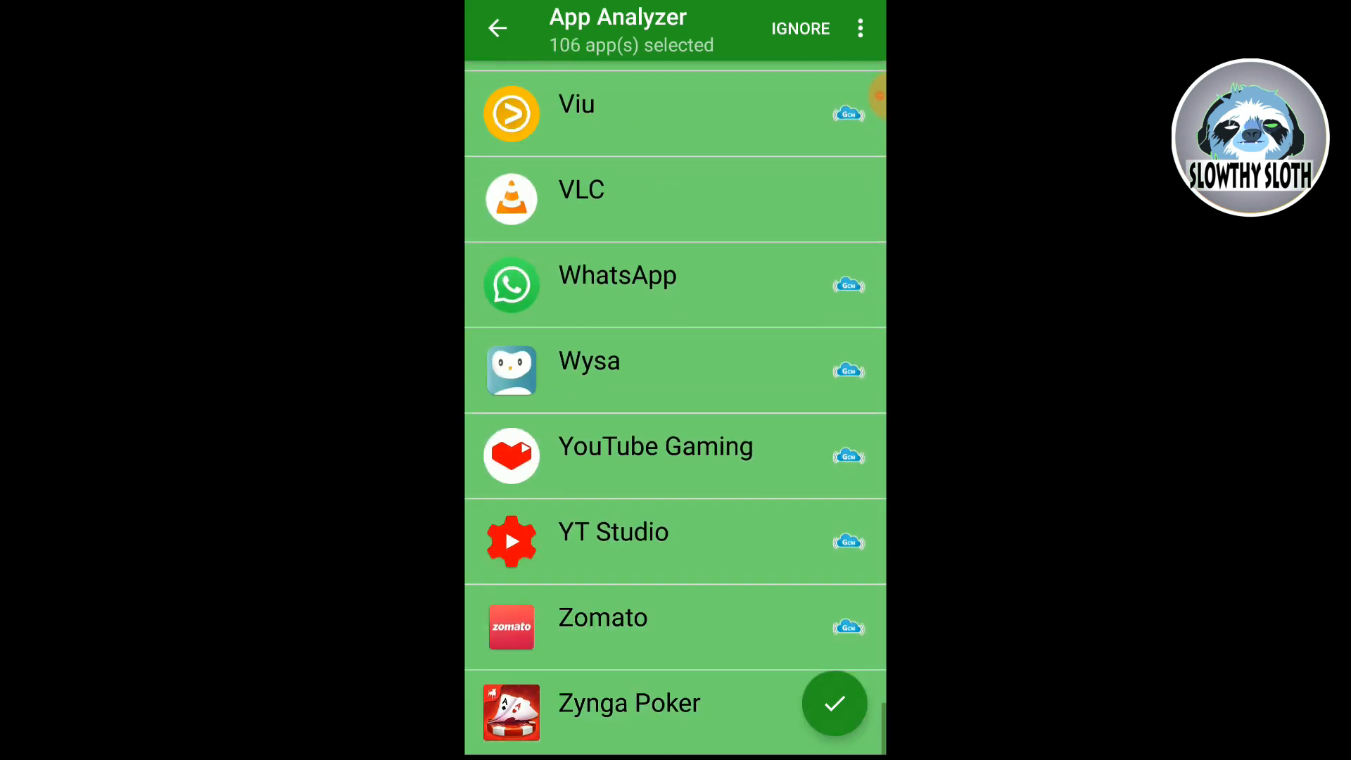
left_click(833, 702)
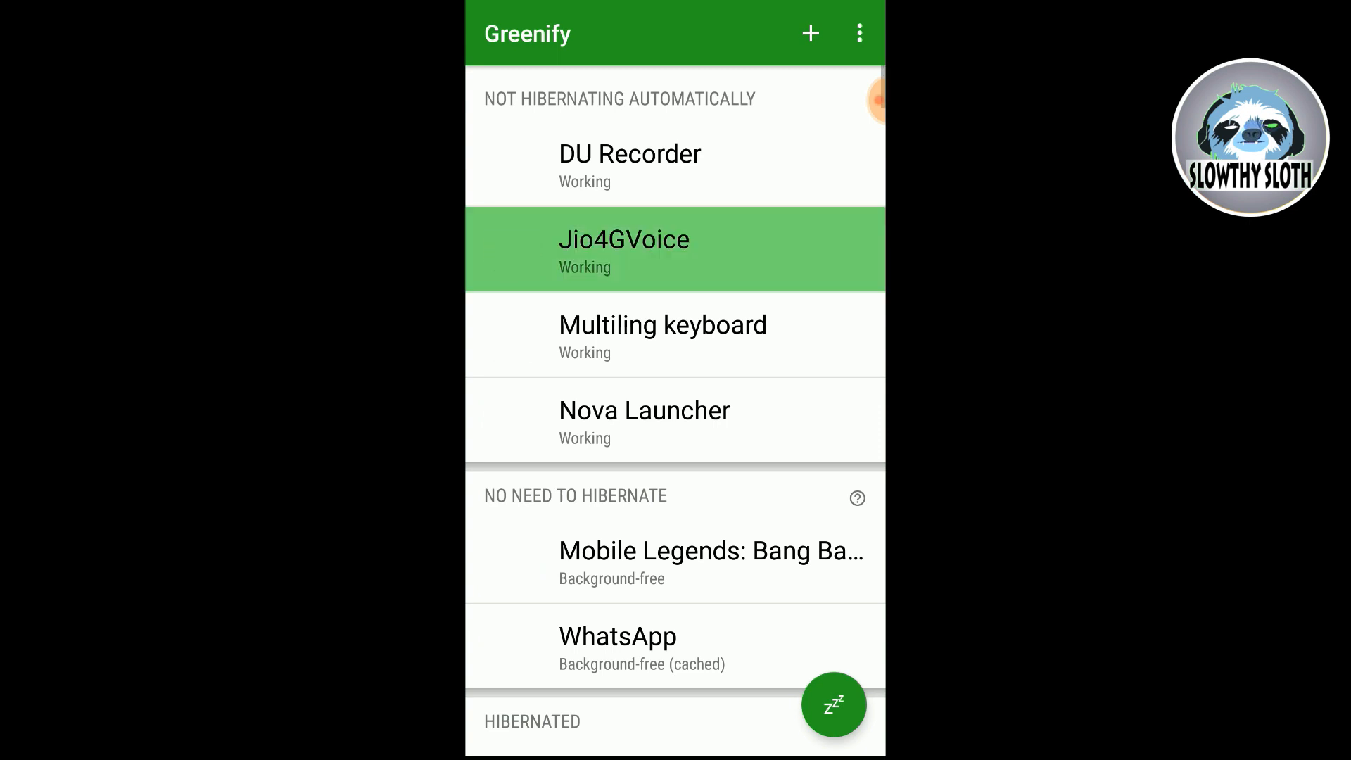
Step: Switch on the Greenify - Automated Hibernation accessibility service and return to Greenify
left_click(675, 424)
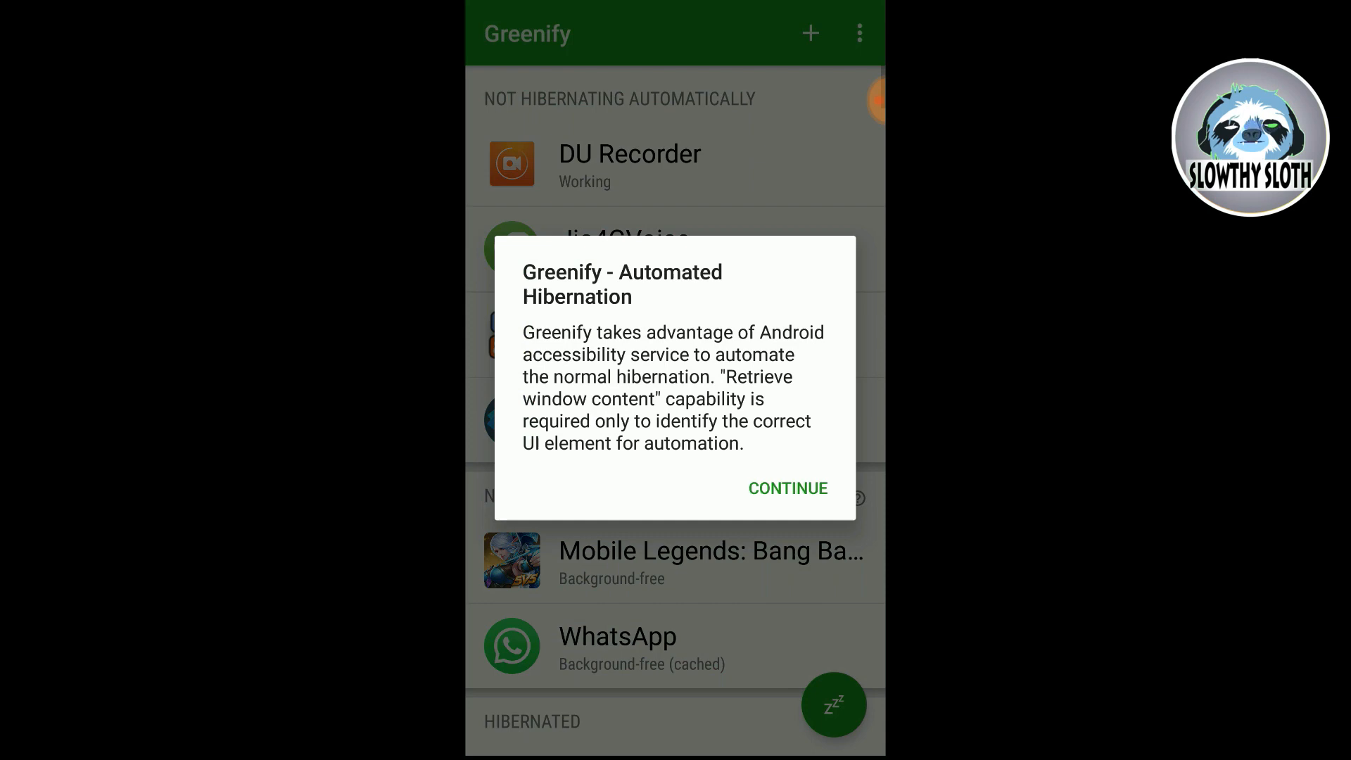
left_click(785, 488)
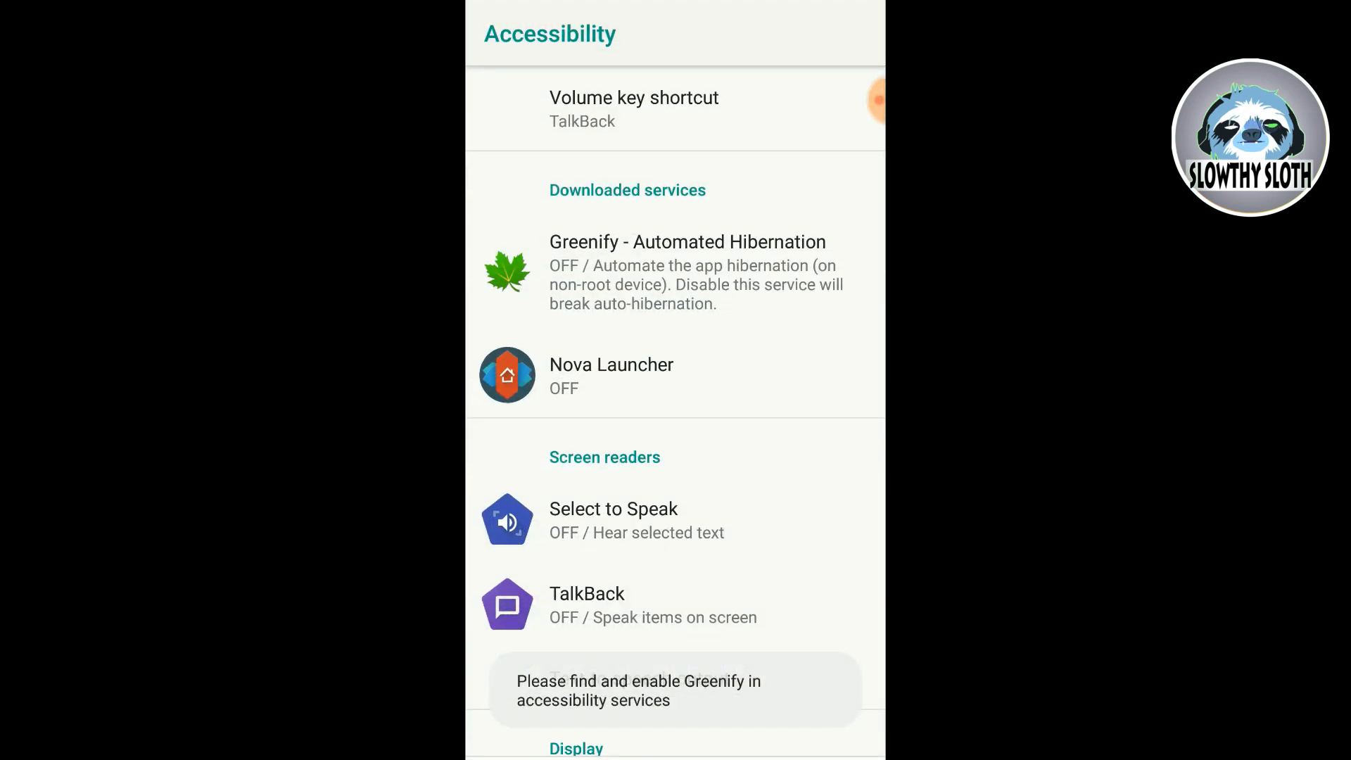
left_click(687, 272)
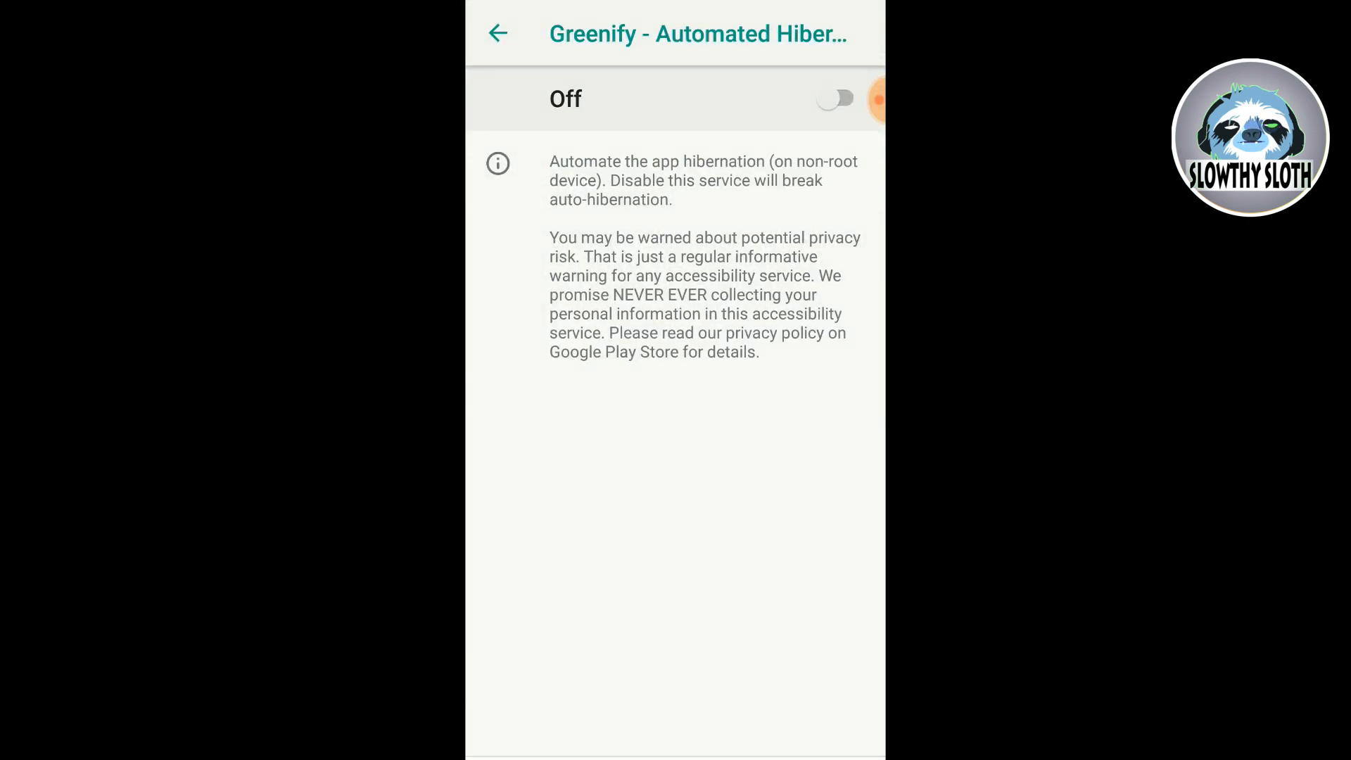
left_click(832, 98)
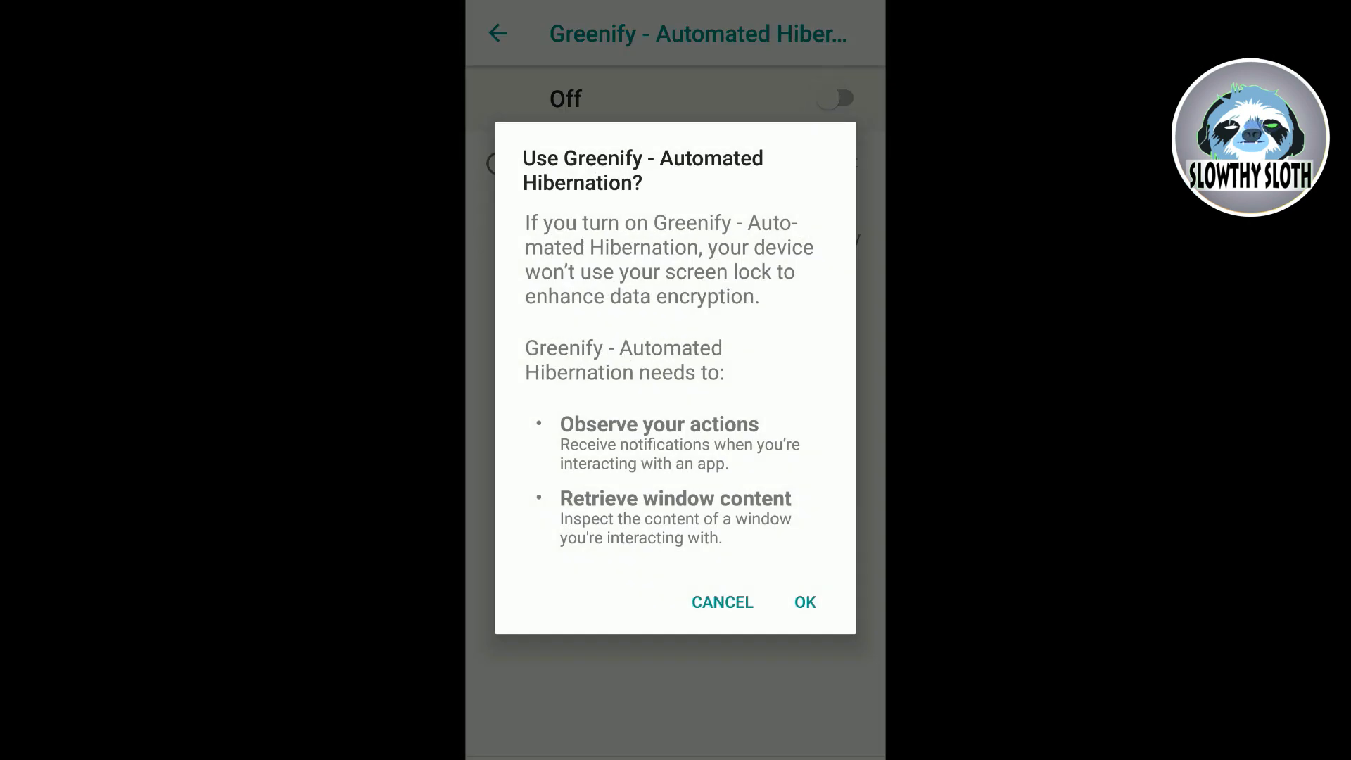
left_click(803, 602)
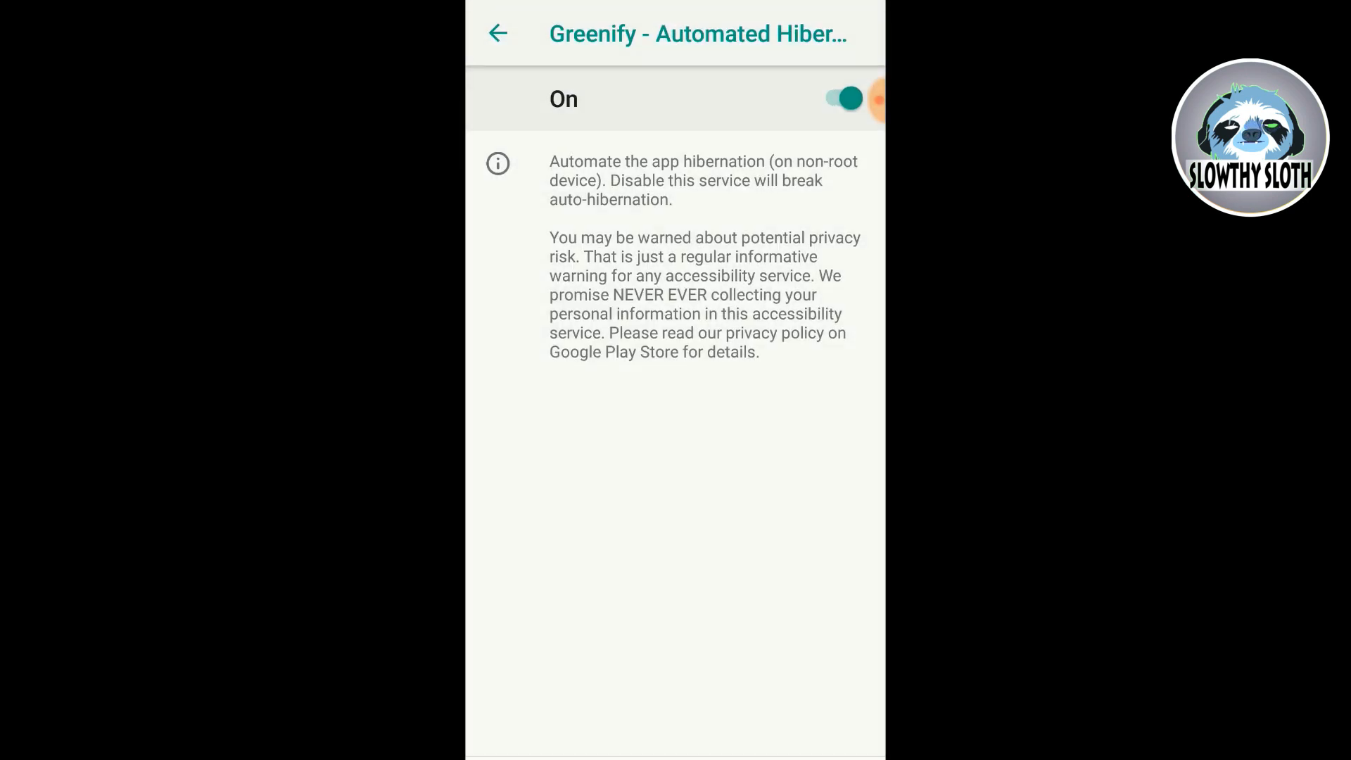
left_click(499, 32)
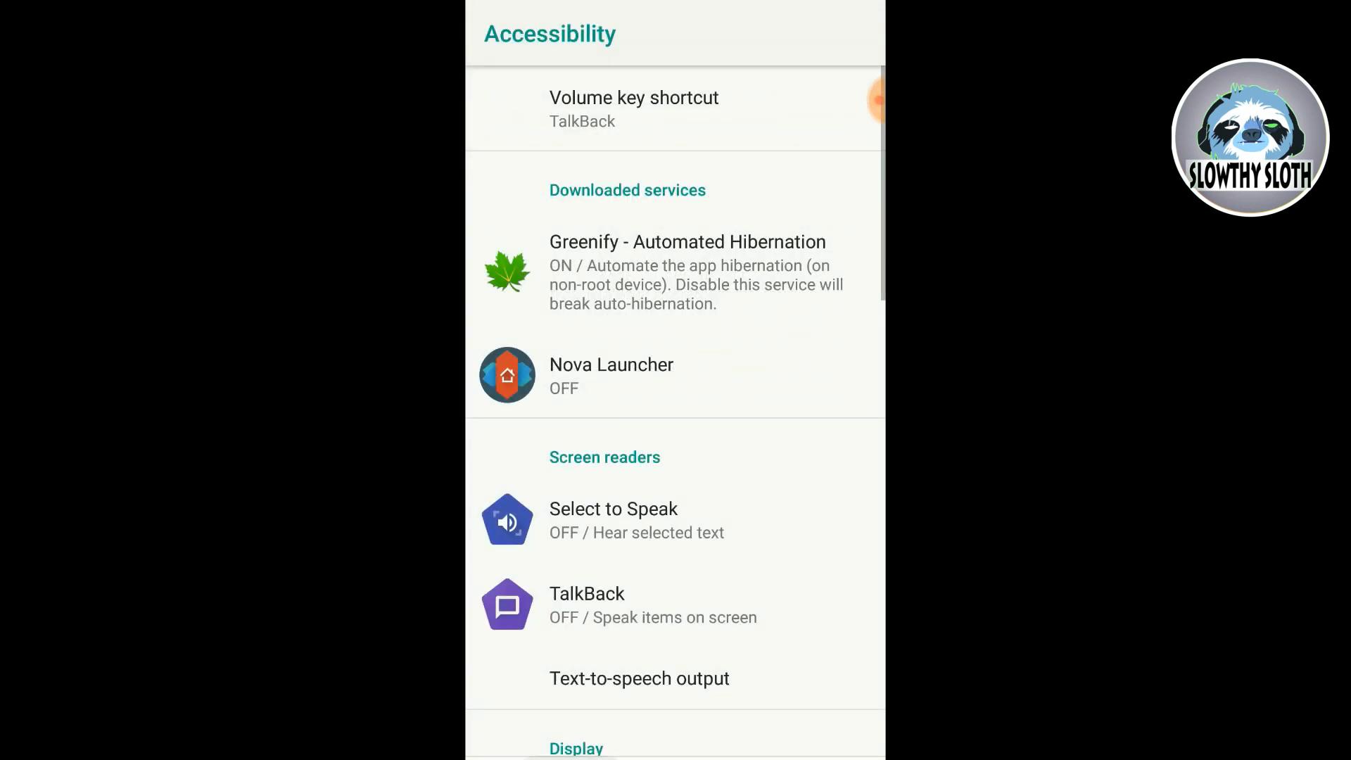
left_click(686, 272)
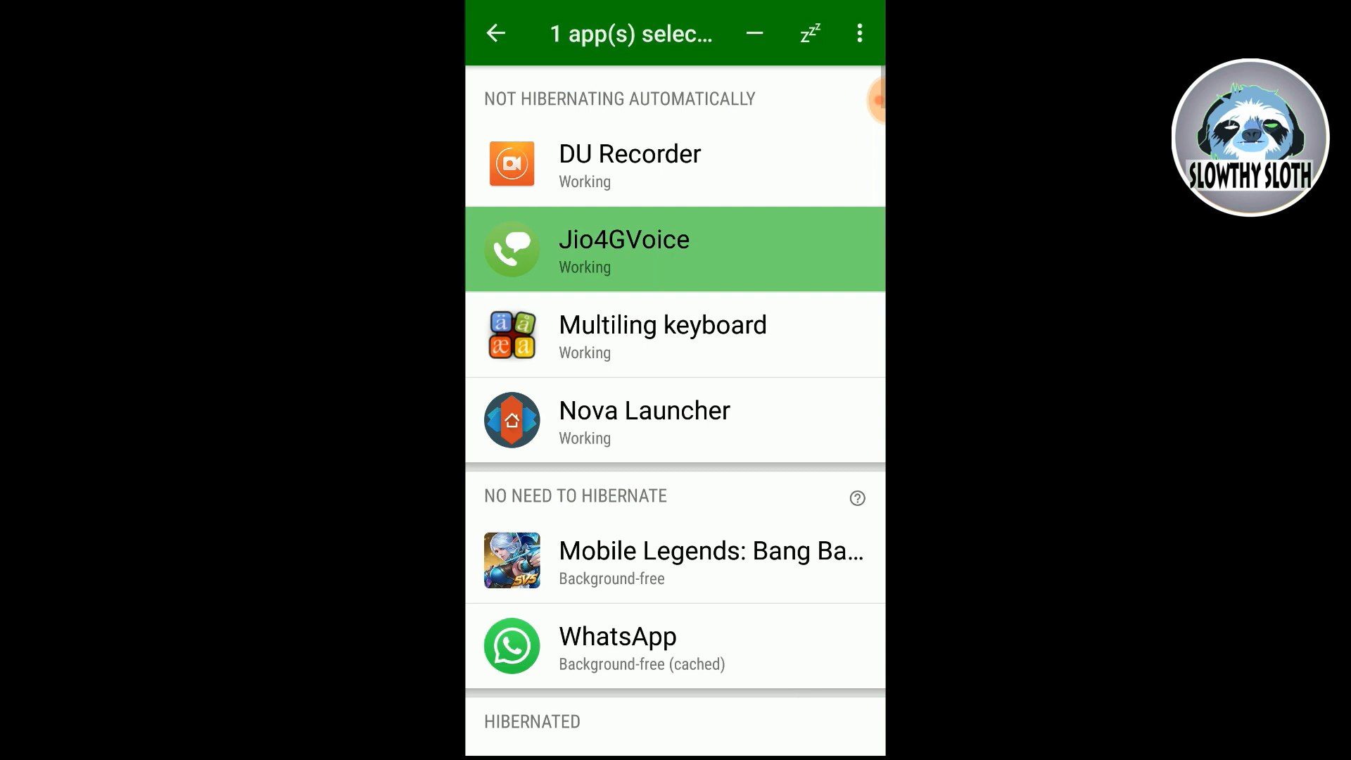
Step: Hibernate the selected working apps so Jio4GVoice leaves the not-hibernating list
left_click(676, 335)
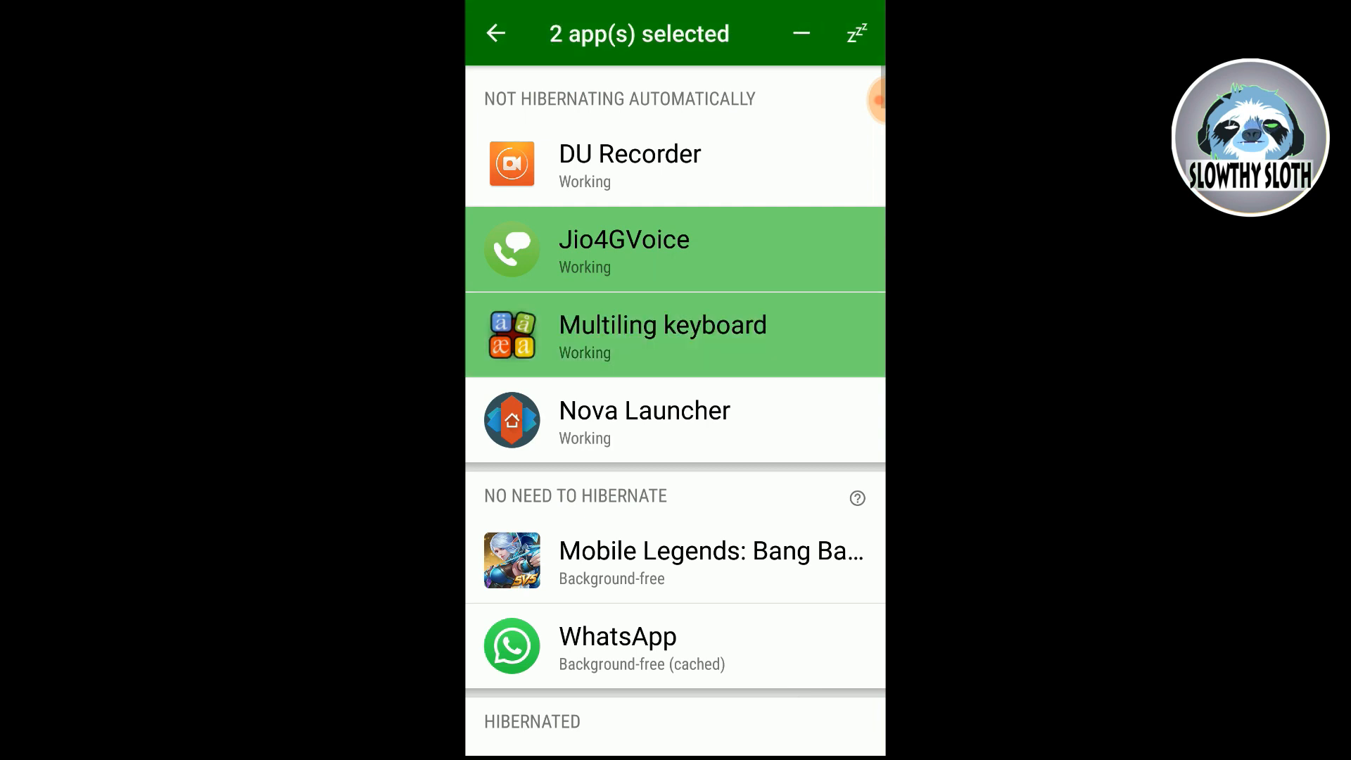
left_click(496, 34)
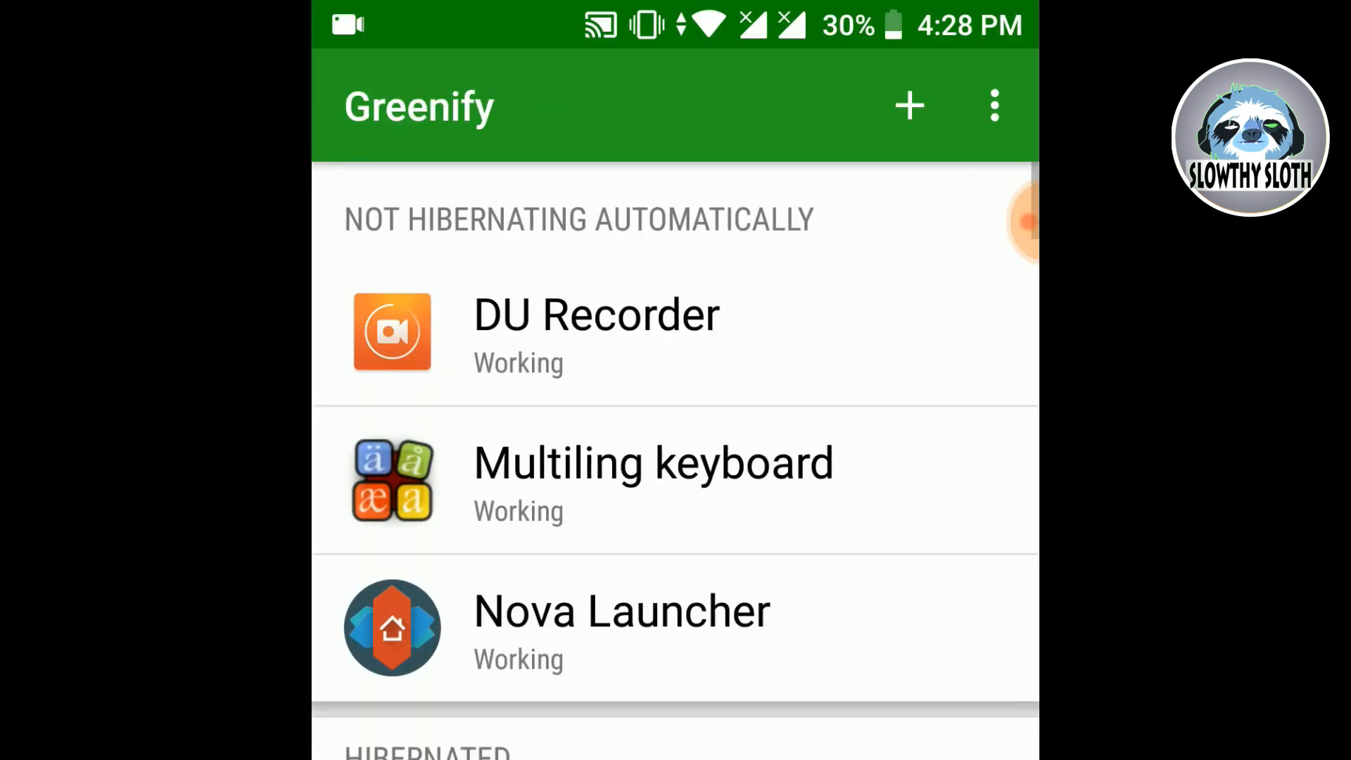
Step: Hibernate Nova Launcher and Multiling keyboard, then review the hibernated apps list
left_click(620, 626)
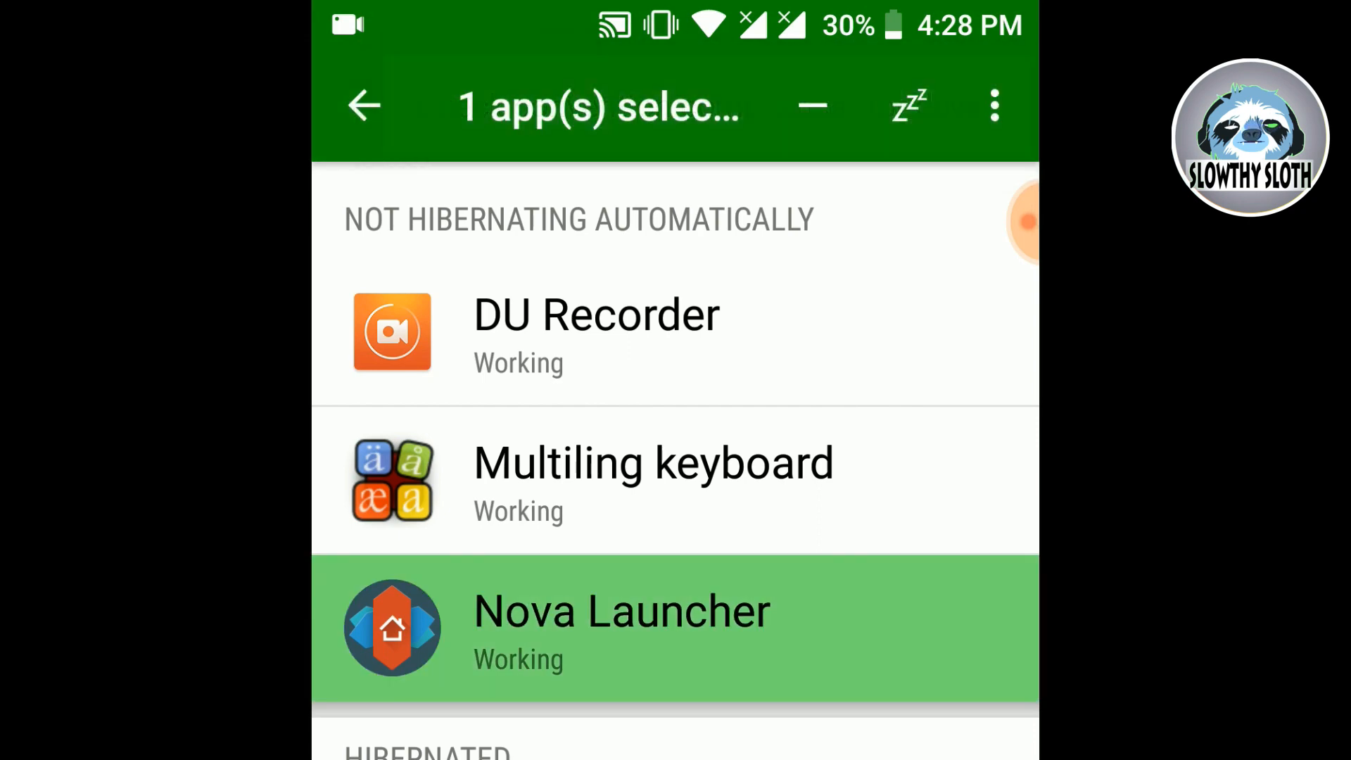
left_click(652, 480)
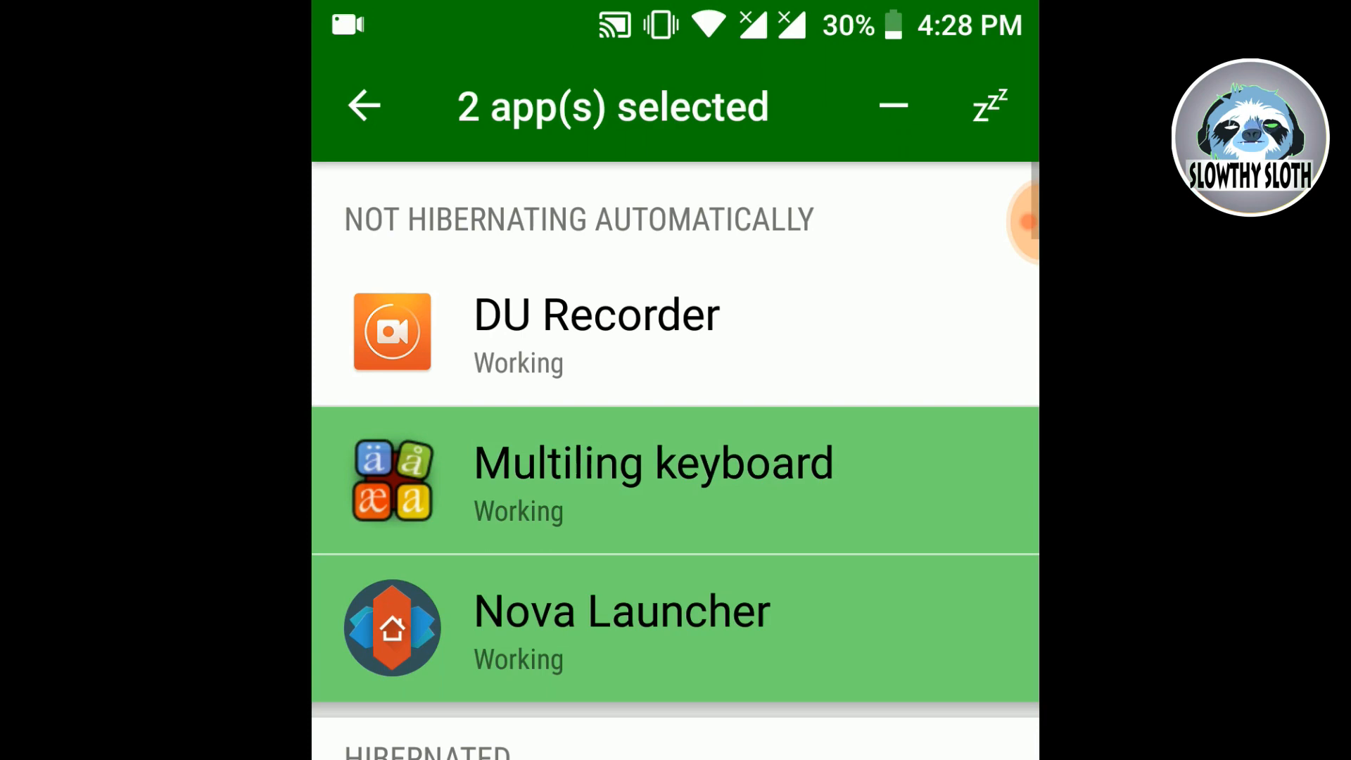
left_click(989, 106)
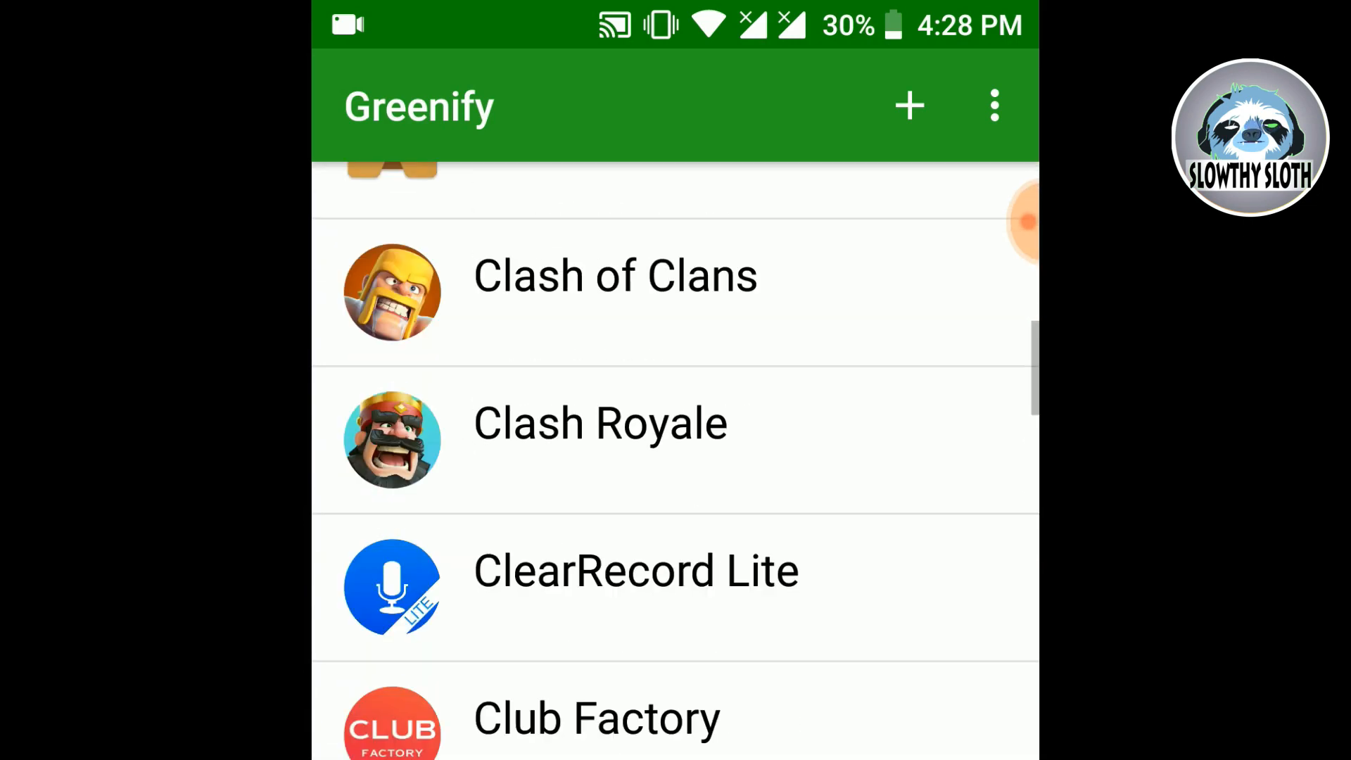
scroll("down", 3)
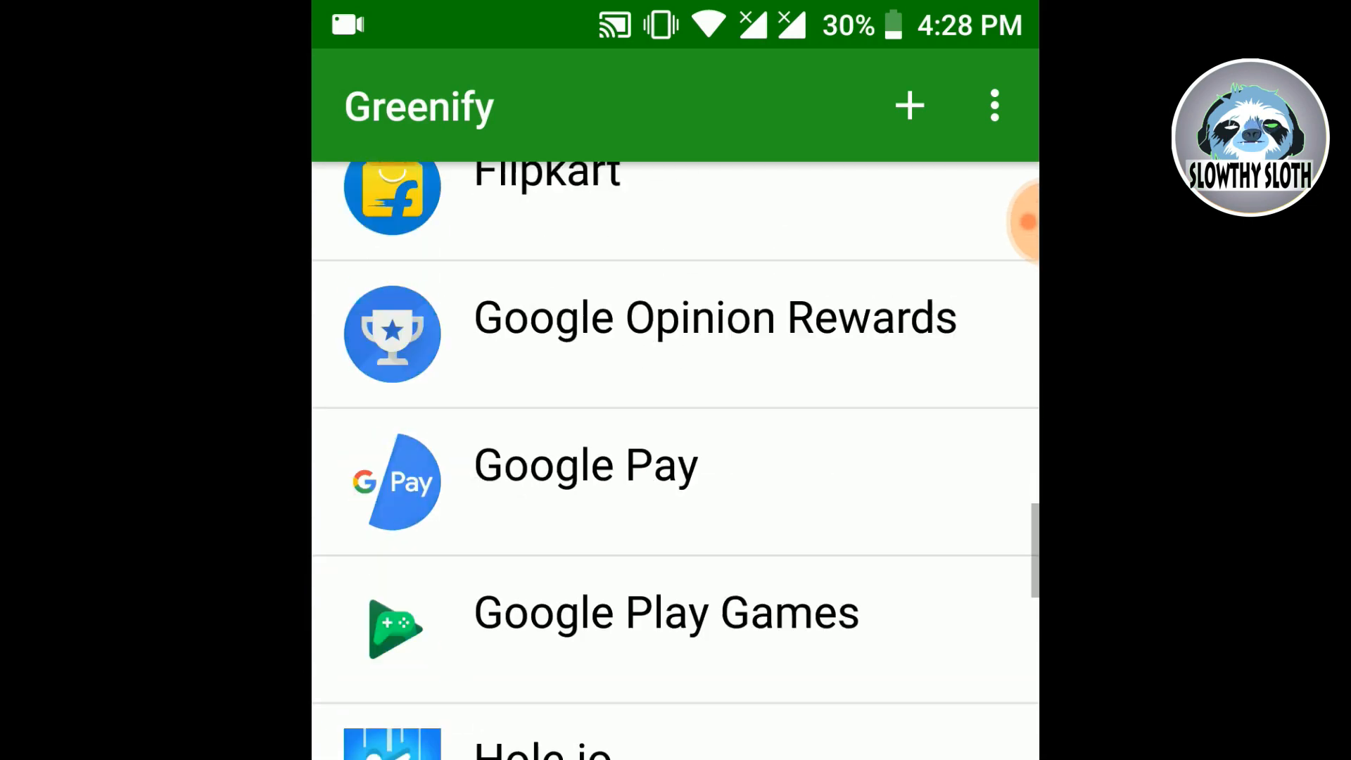
scroll("down", 3)
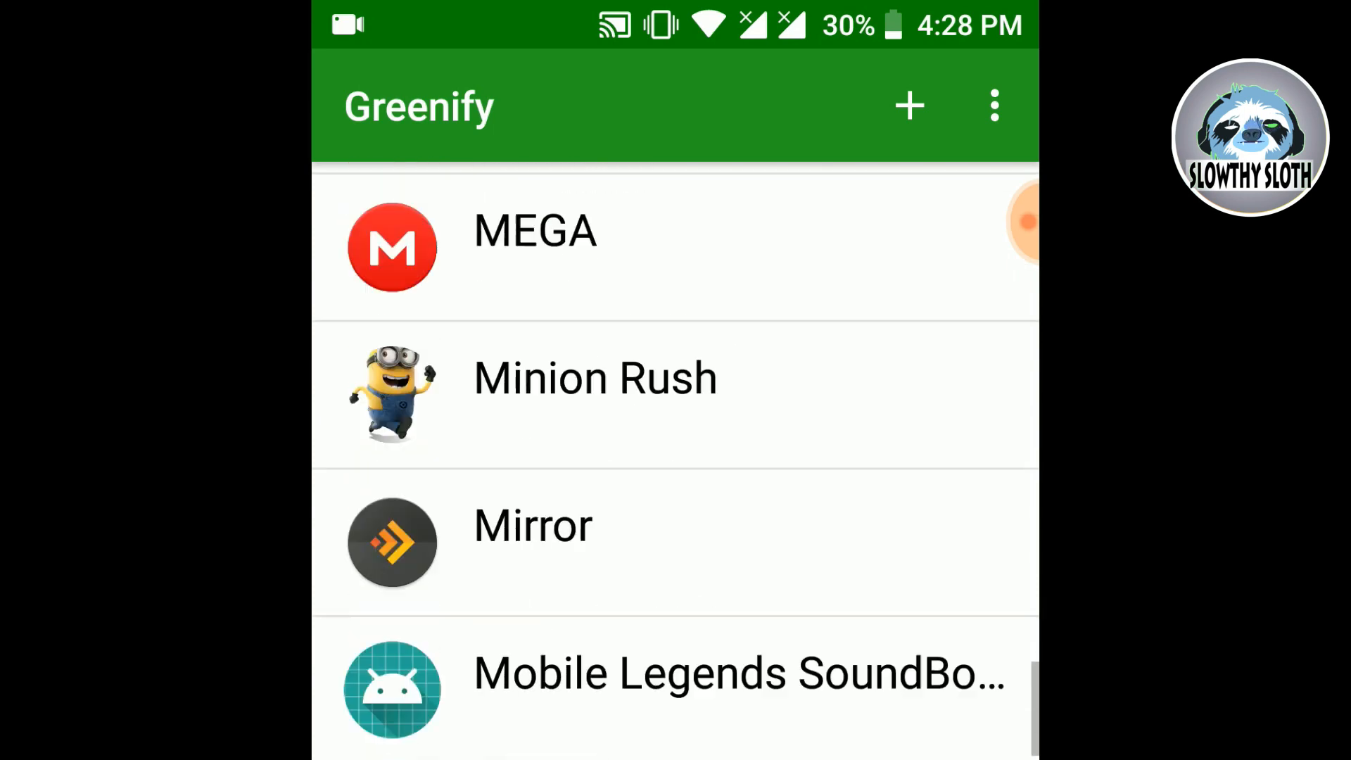
scroll("up", 3)
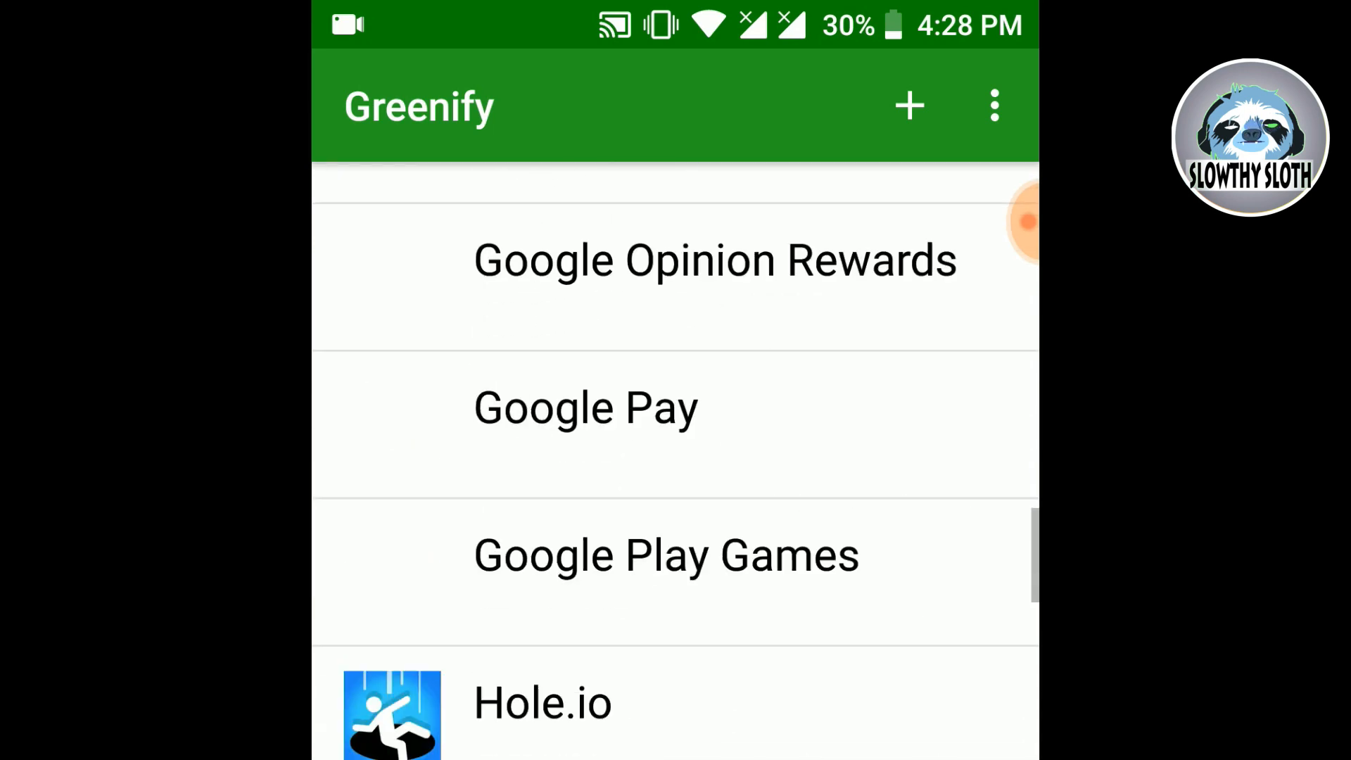